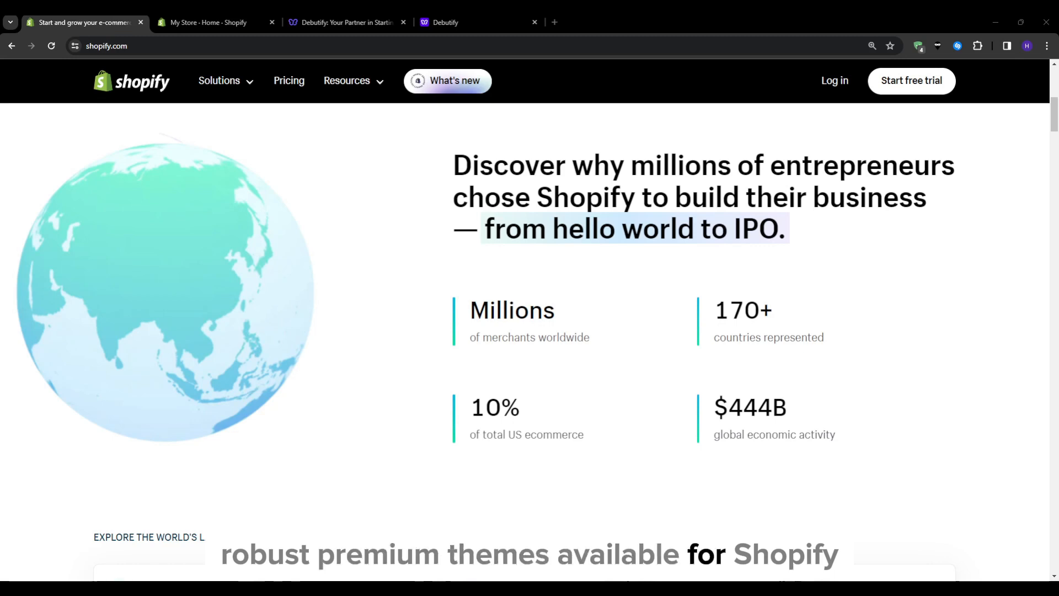
Browse down the Debutify website homepage in its browser tab
left_click(344, 23)
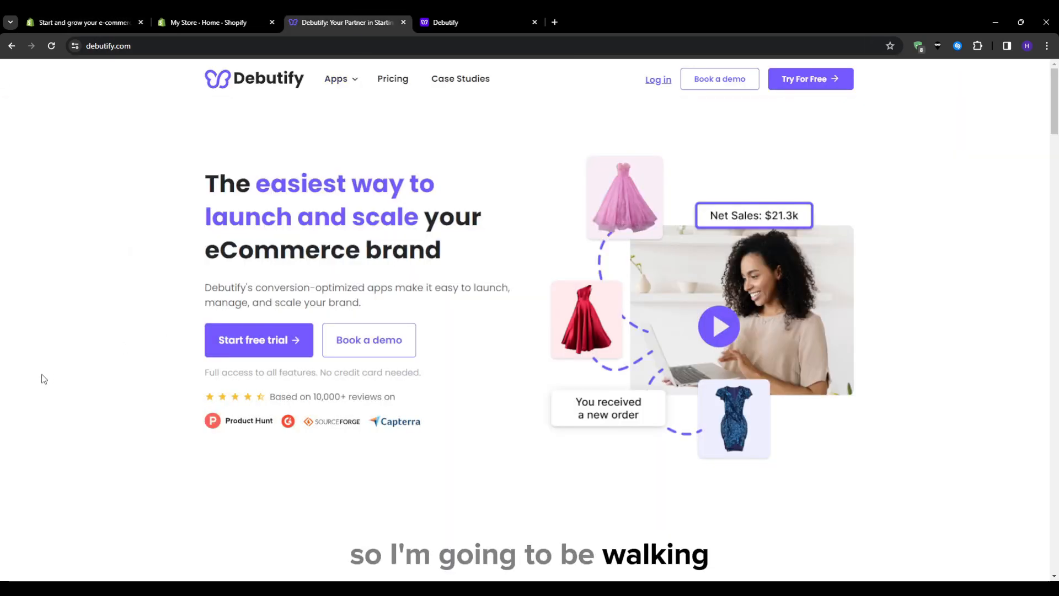
mouse_move(809, 337)
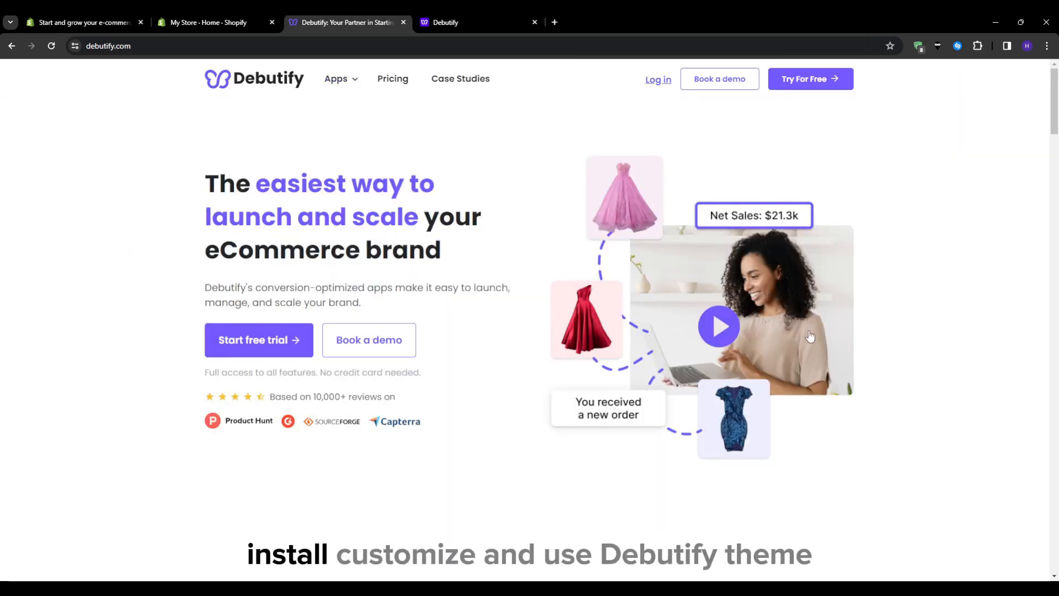
scroll("down", 3)
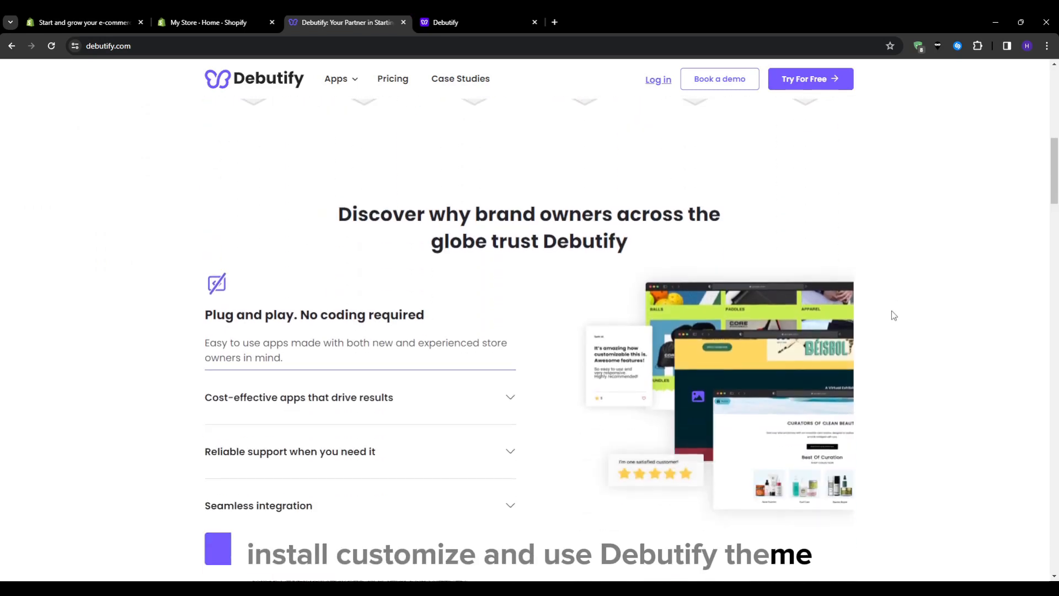
scroll("down", 3)
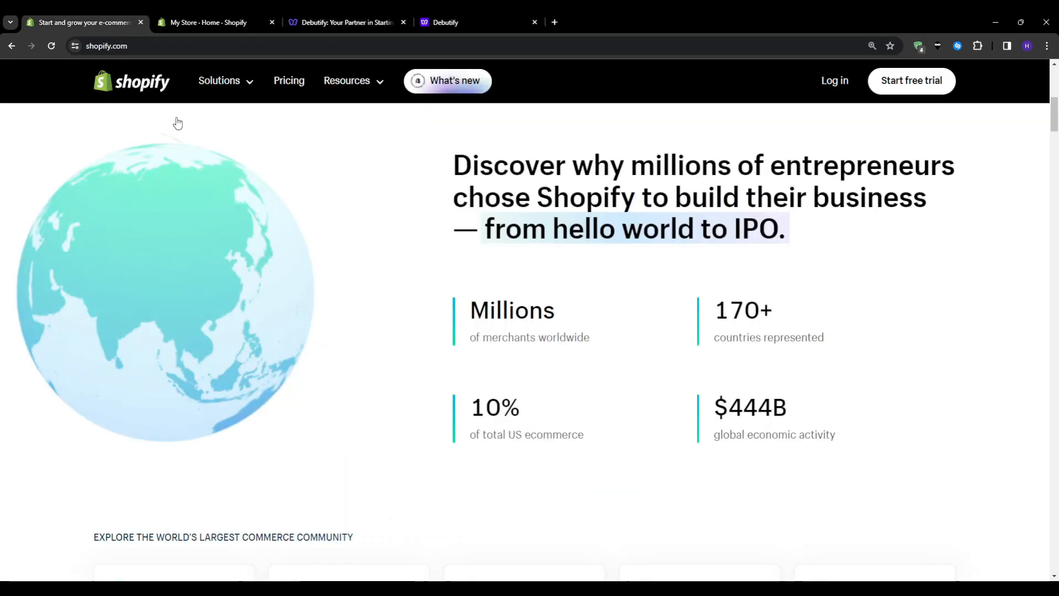
mouse_move(337, 209)
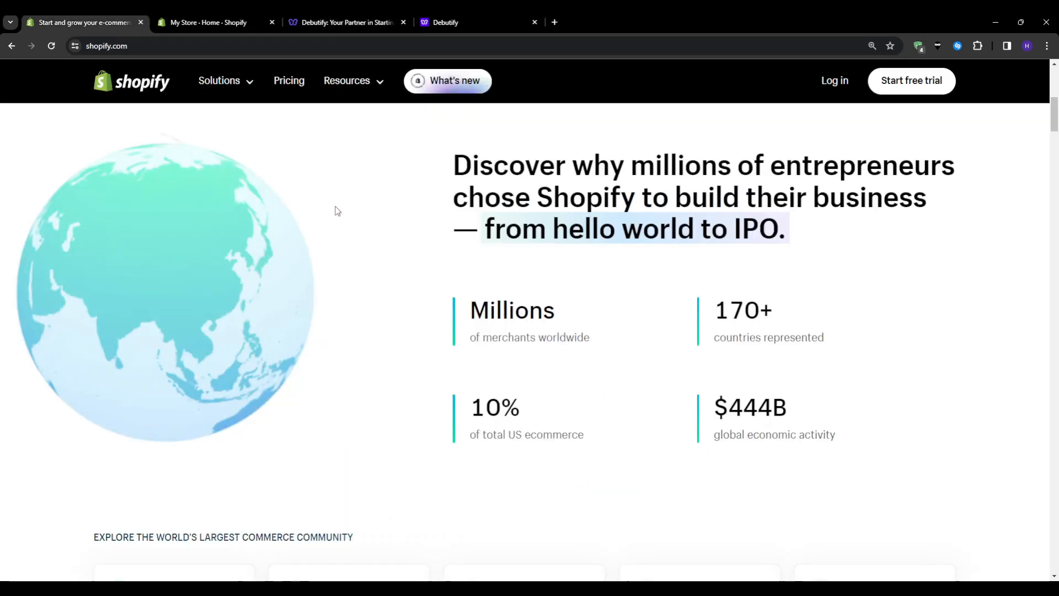
Return to the My Store admin, dismiss the trial reminder and go to Online Store themes
left_click(208, 22)
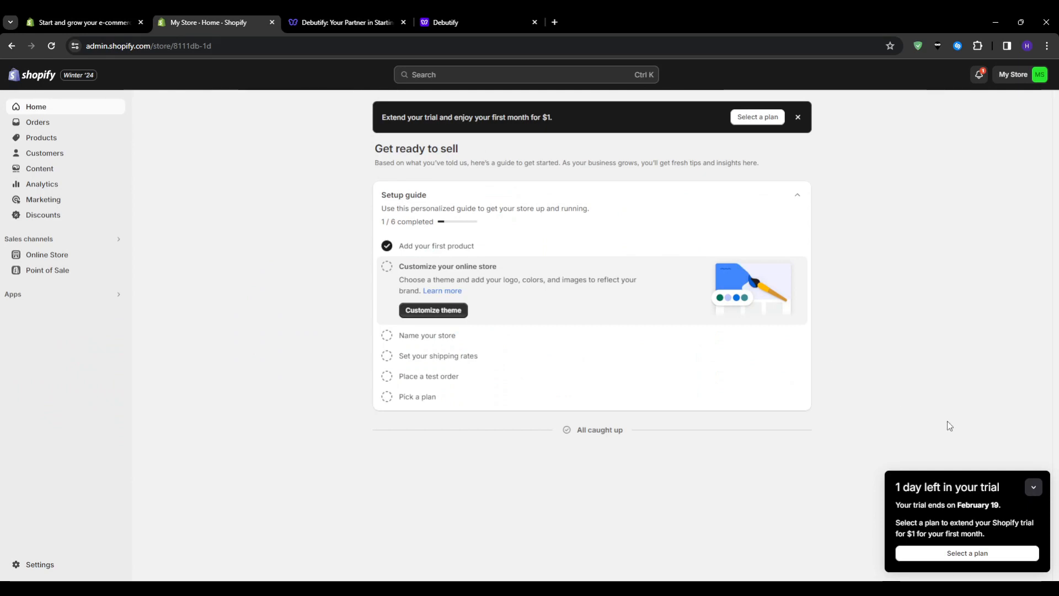
left_click(1032, 487)
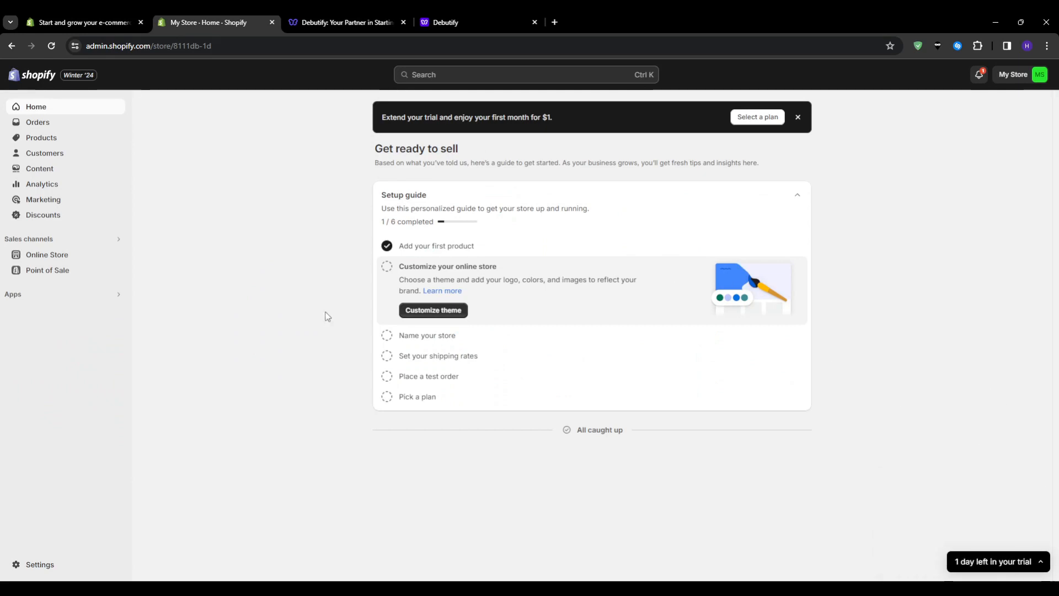
left_click(433, 310)
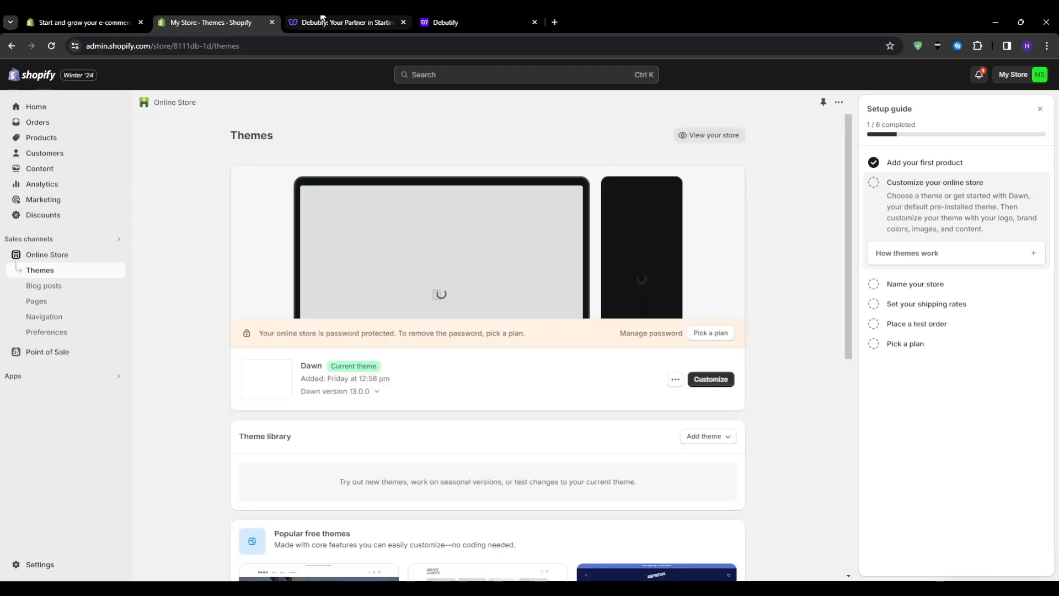
Scroll through the Debutify homepage's theme, reviews, integrations and case study sections
left_click(344, 22)
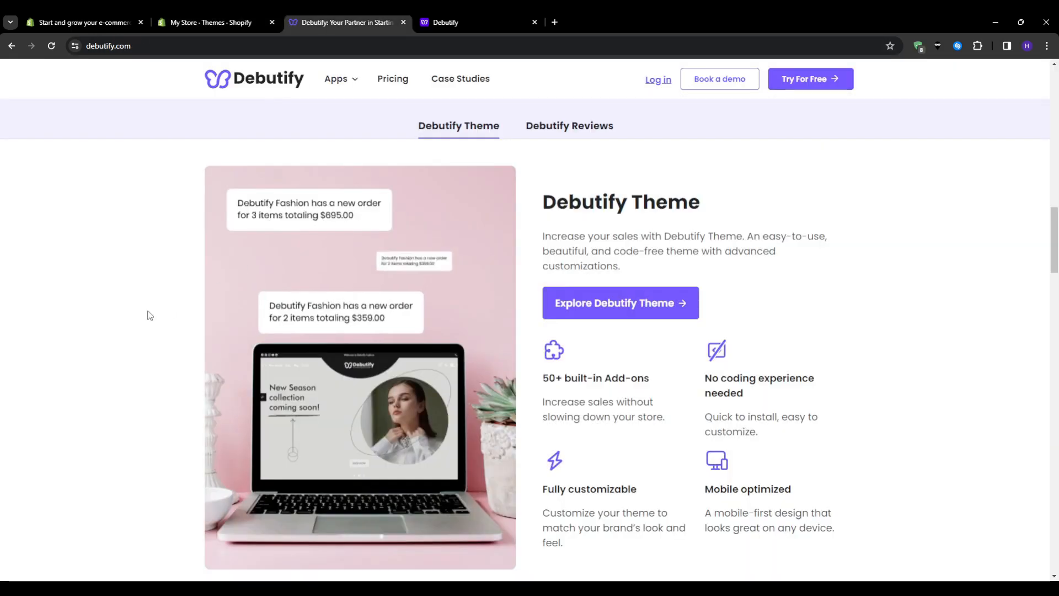
scroll("down", 3)
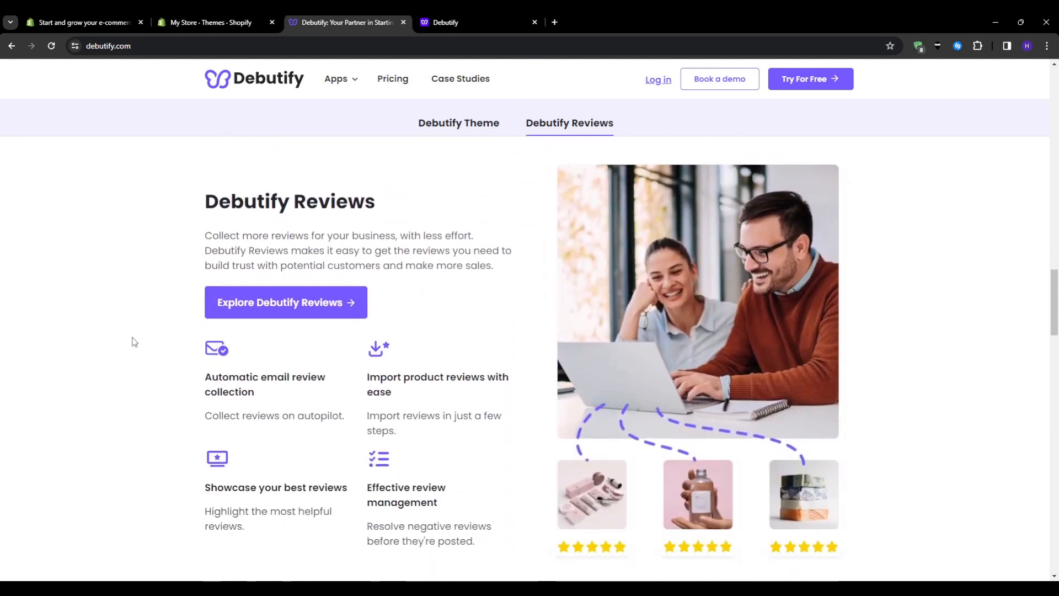
scroll("down", 3)
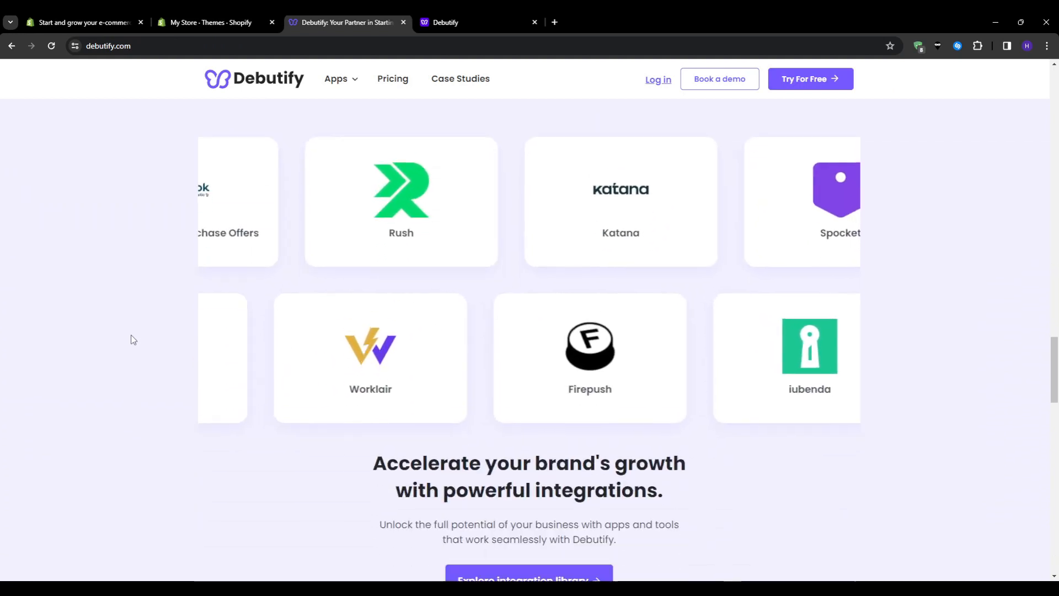
scroll("down", 3)
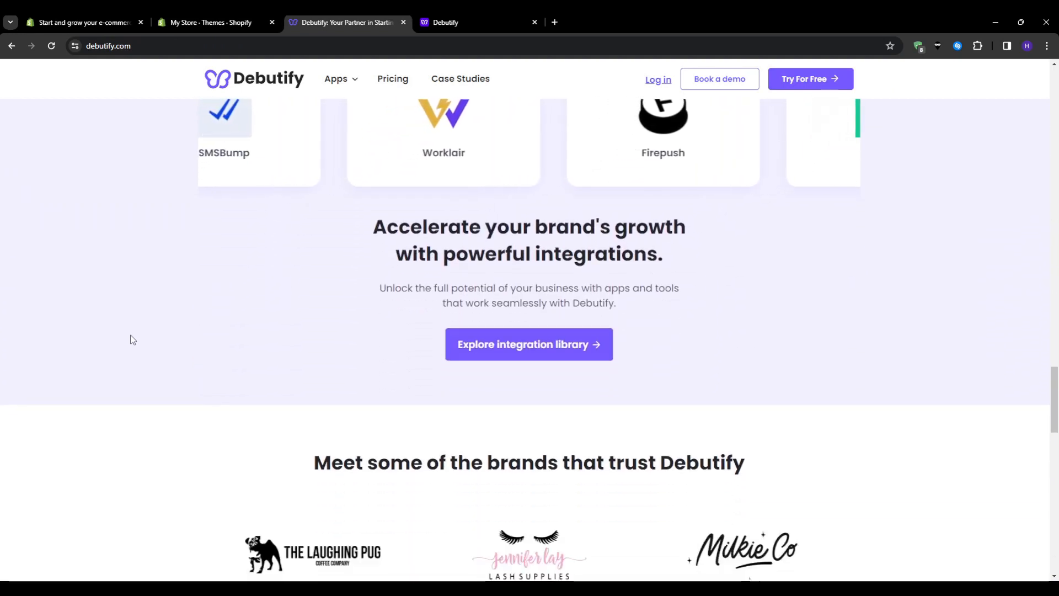
scroll("down", 3)
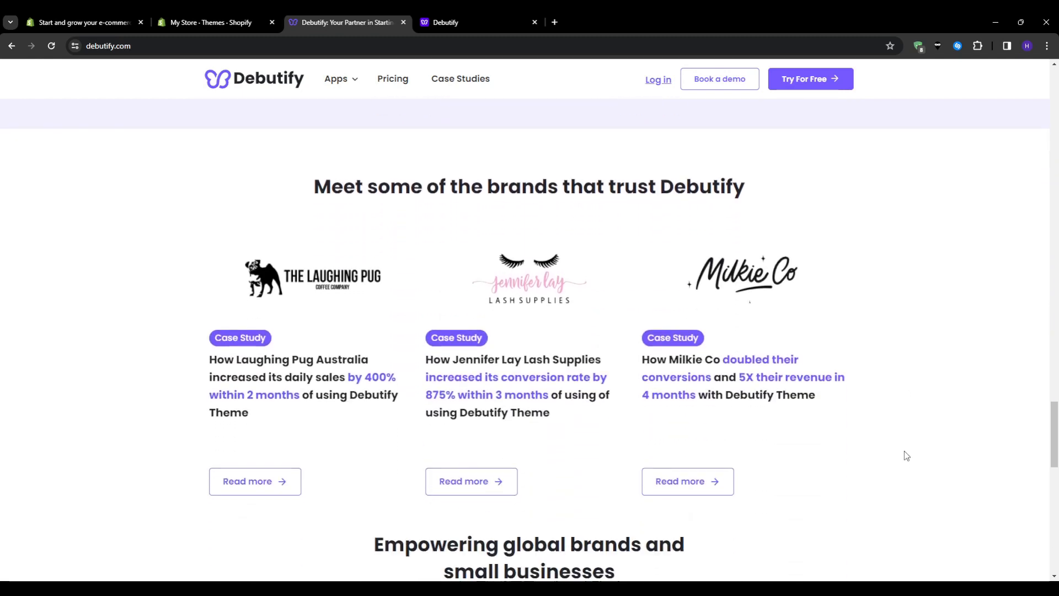
scroll("down", 3)
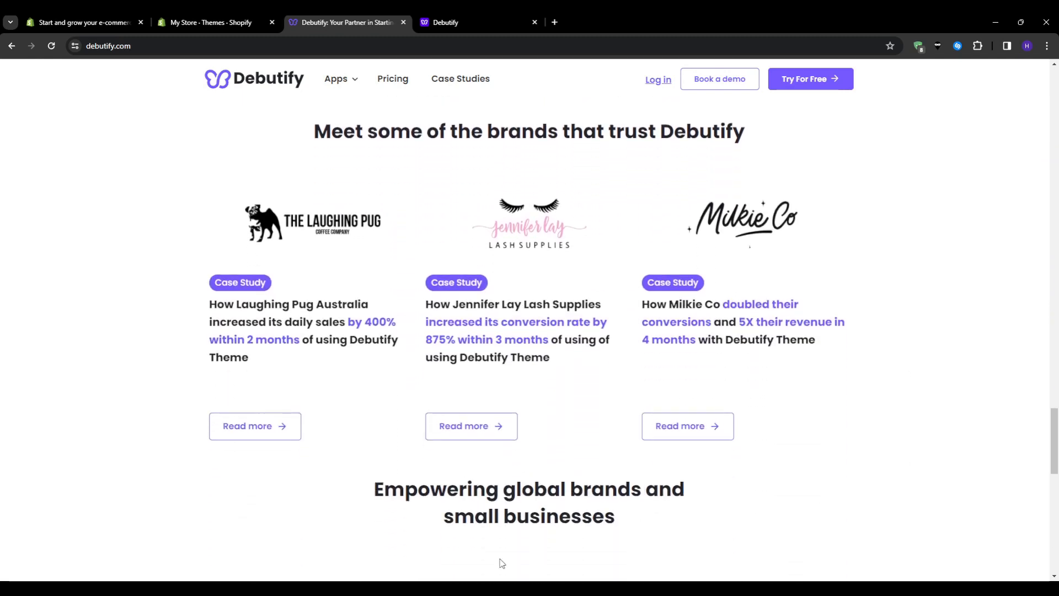
mouse_move(106, 263)
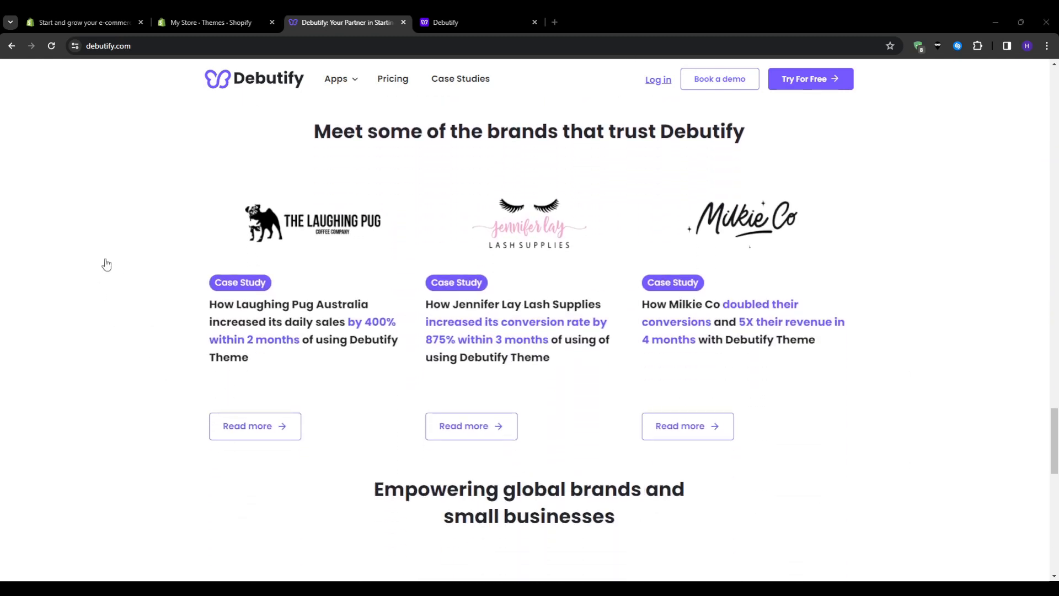
mouse_move(871, 62)
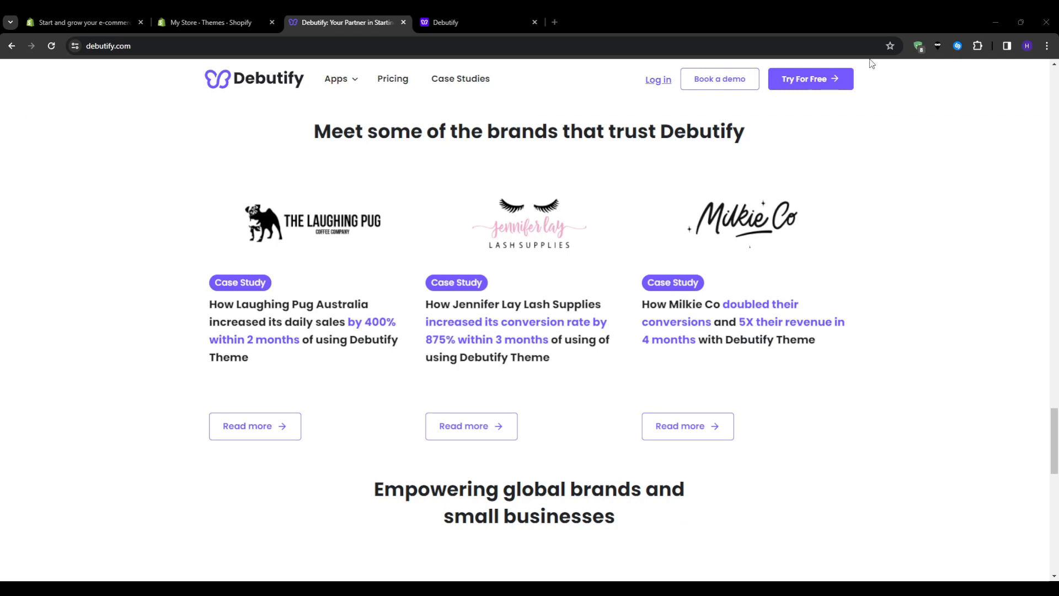
mouse_move(541, 290)
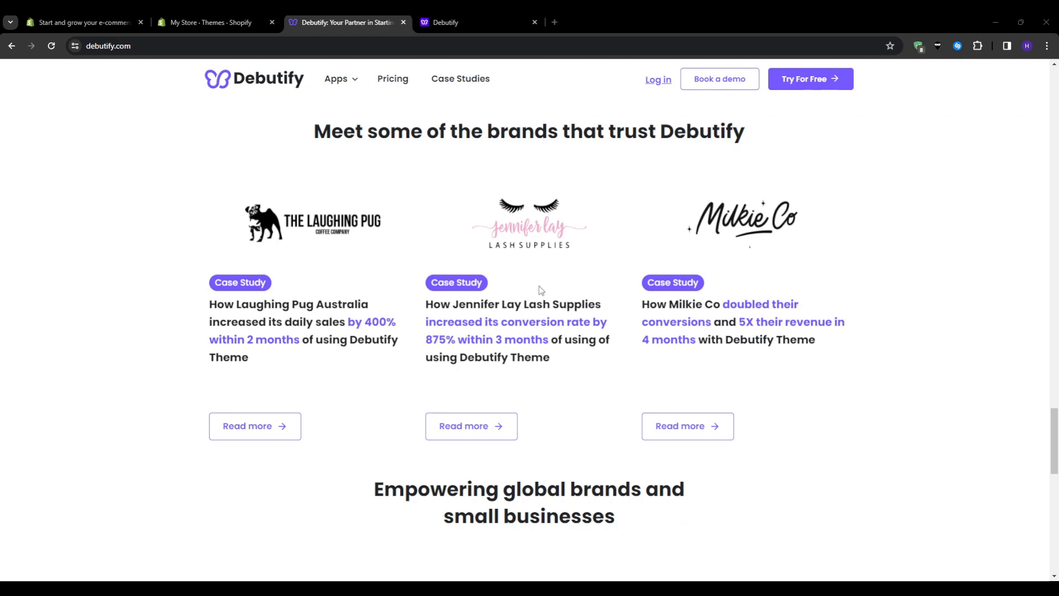
mouse_move(407, 524)
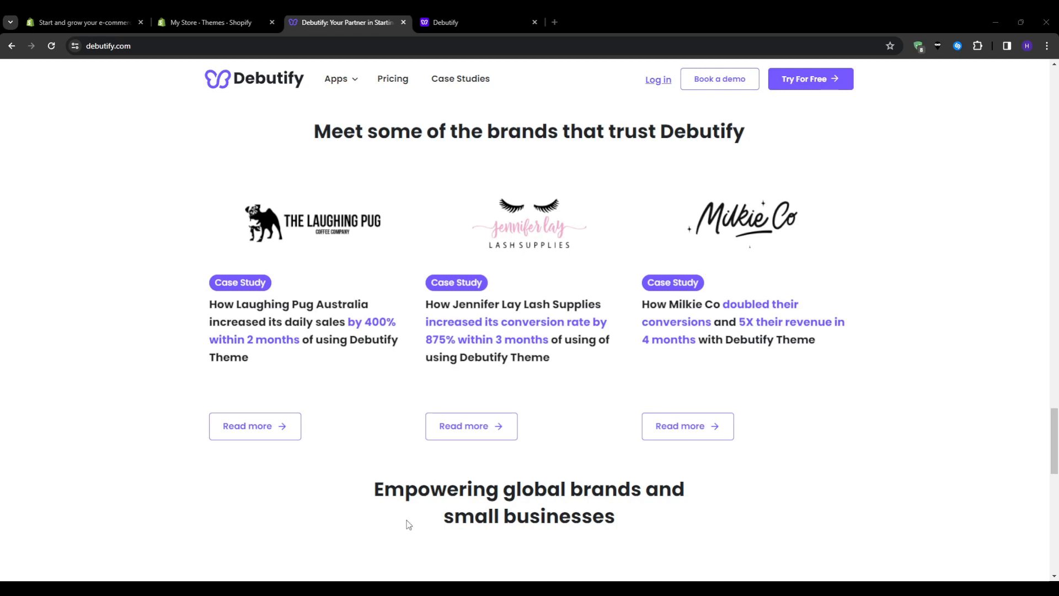
mouse_move(109, 160)
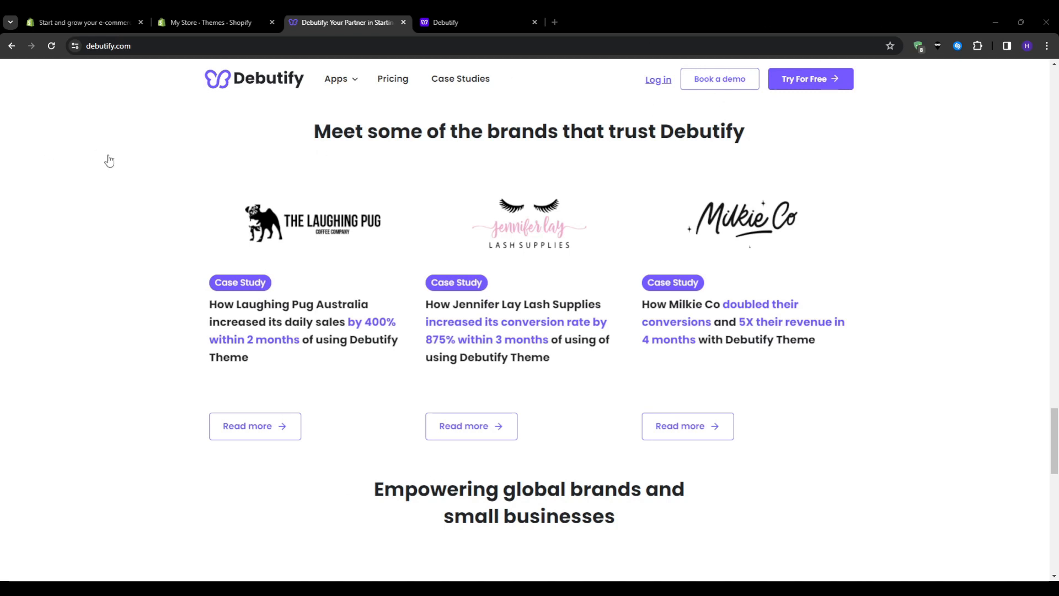
mouse_move(610, 221)
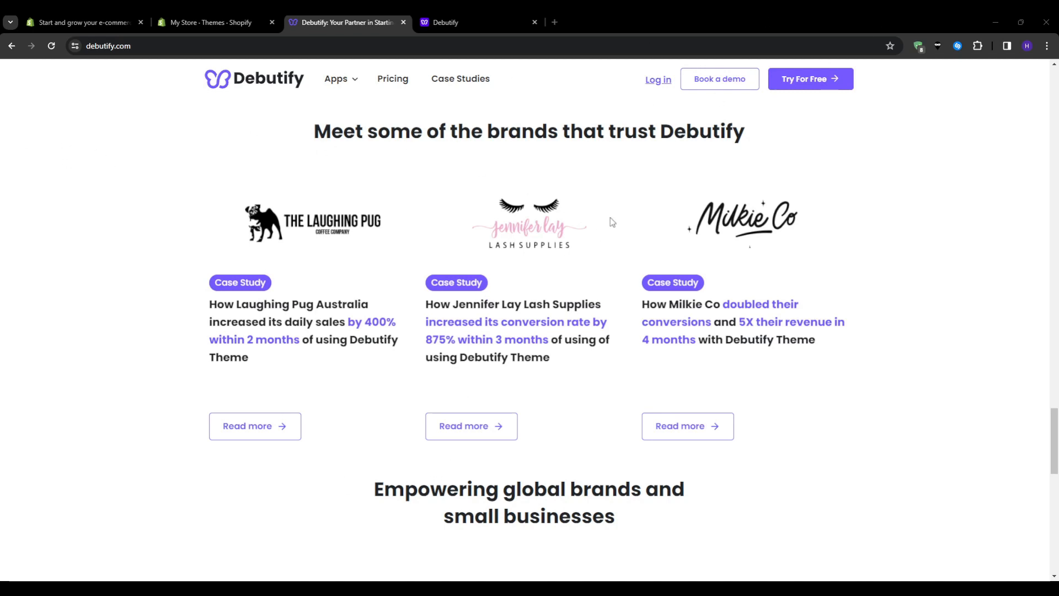
mouse_move(573, 555)
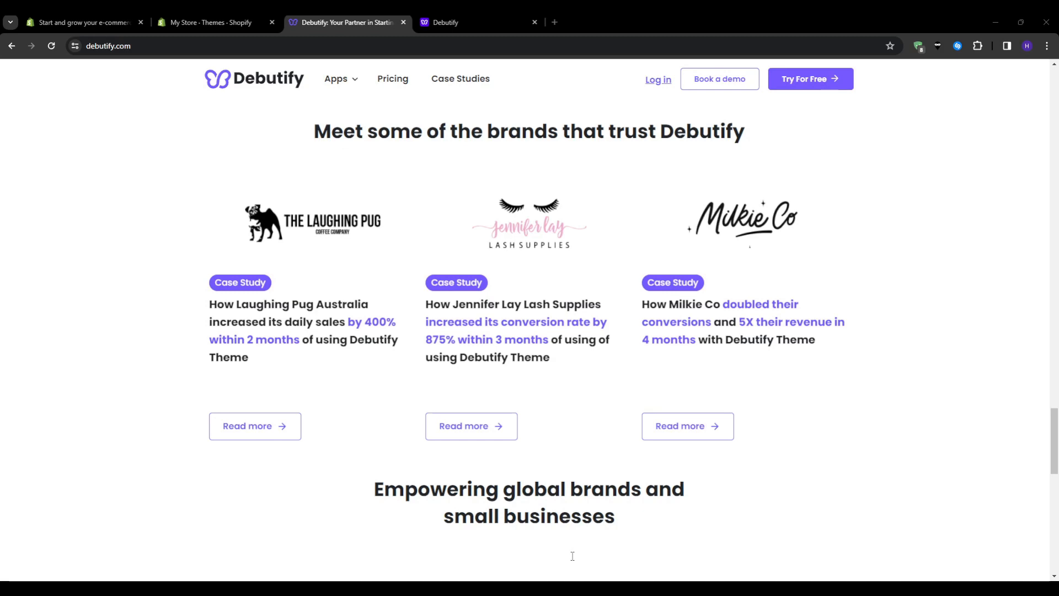
mouse_move(460, 79)
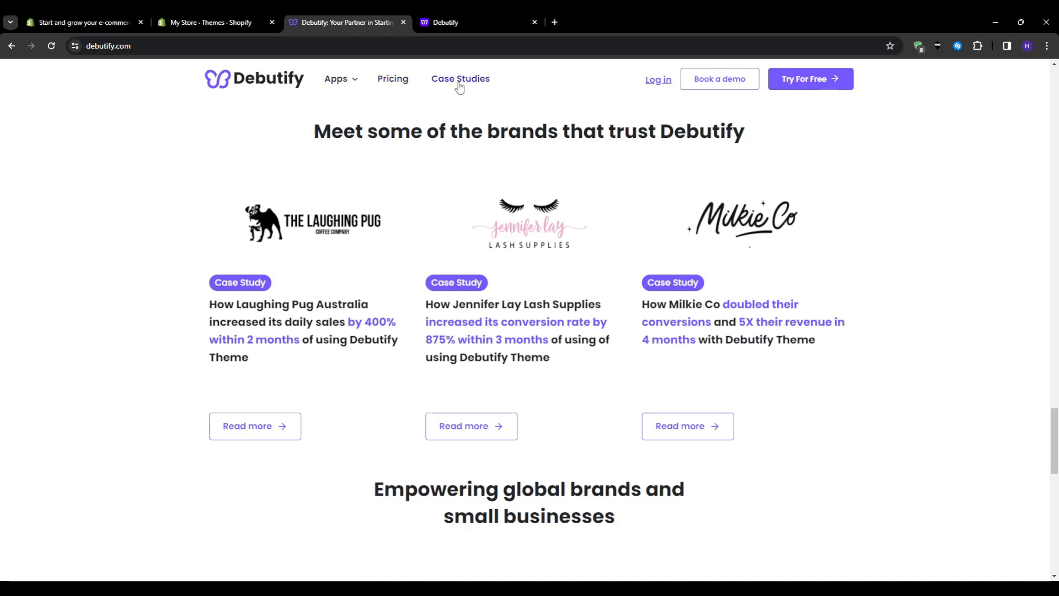
scroll("up", 3)
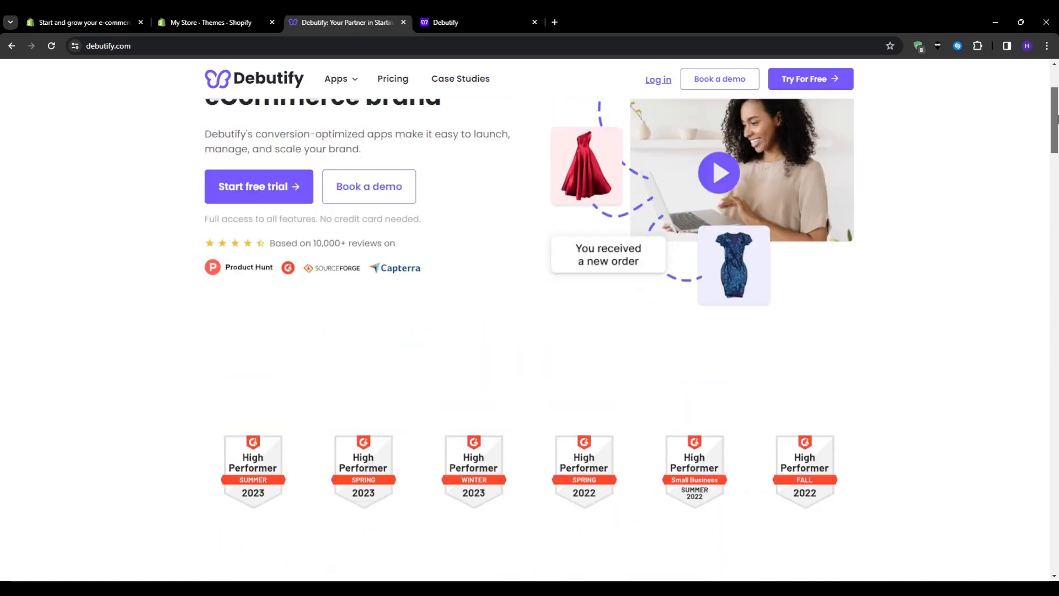
scroll("up", 3)
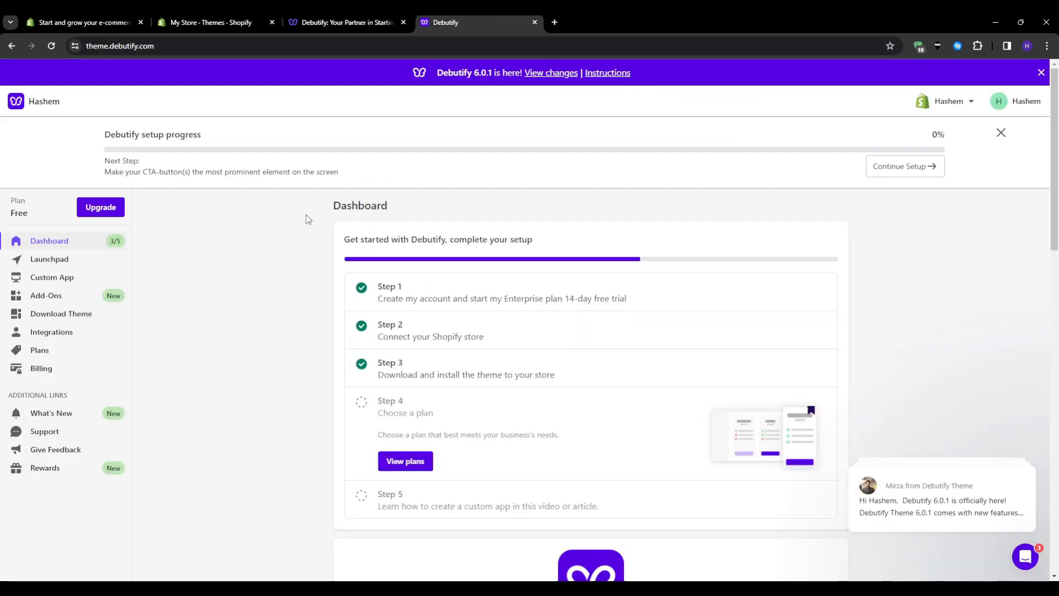
Review the Free, Growth, Pro and Enterprise plan comparison, then return to the Debutify dashboard
scroll("down", 3)
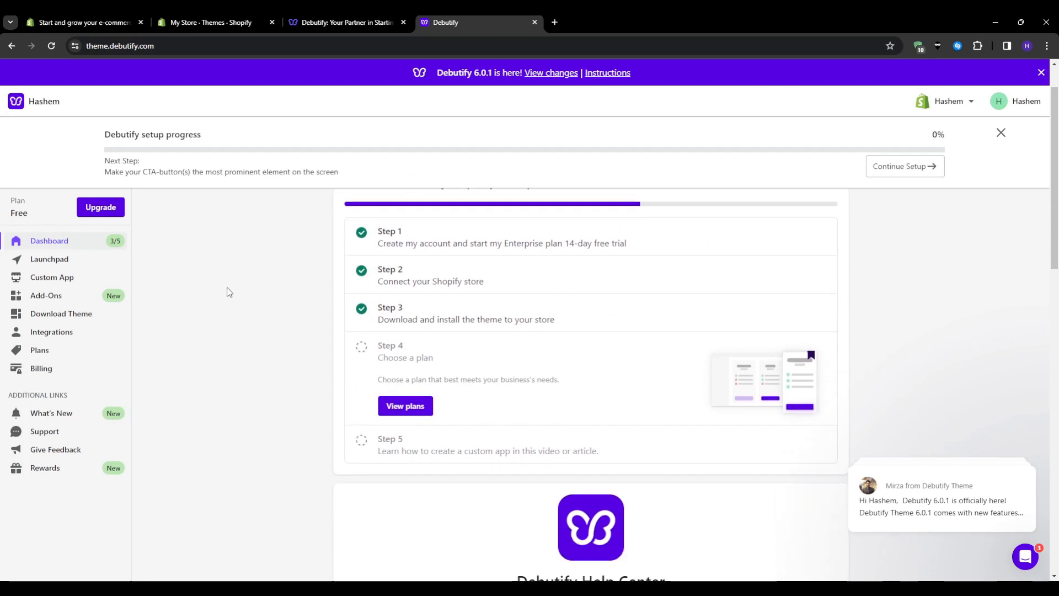
left_click(405, 404)
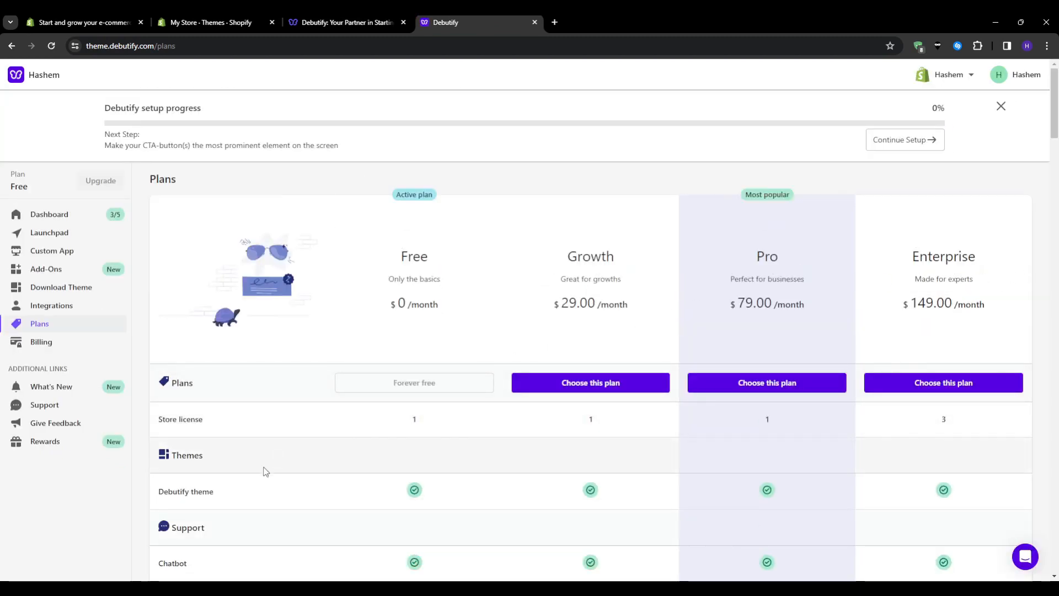
scroll("down", 3)
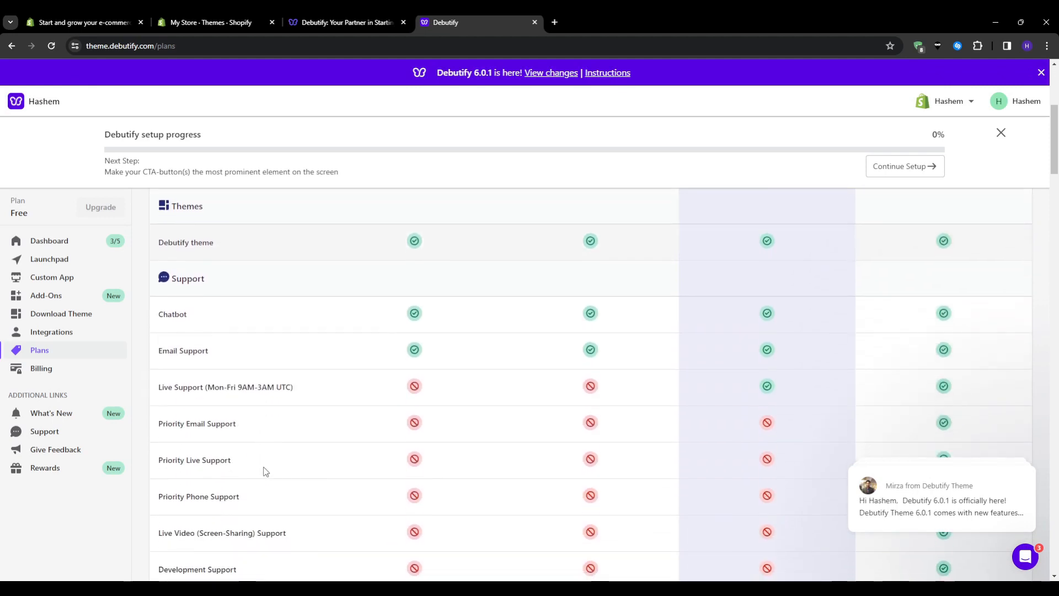
scroll("down", 3)
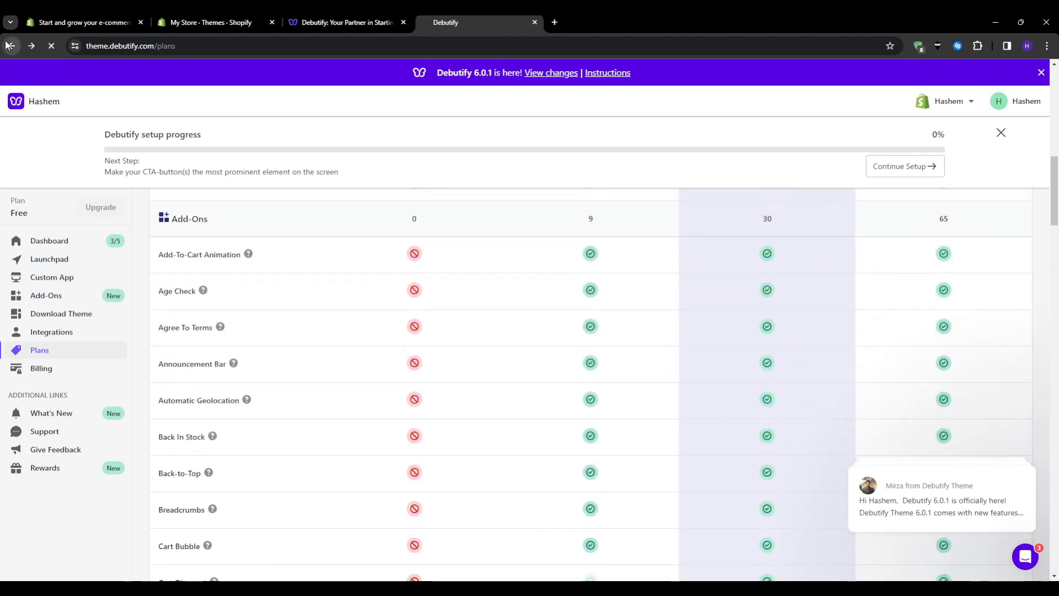
left_click(11, 46)
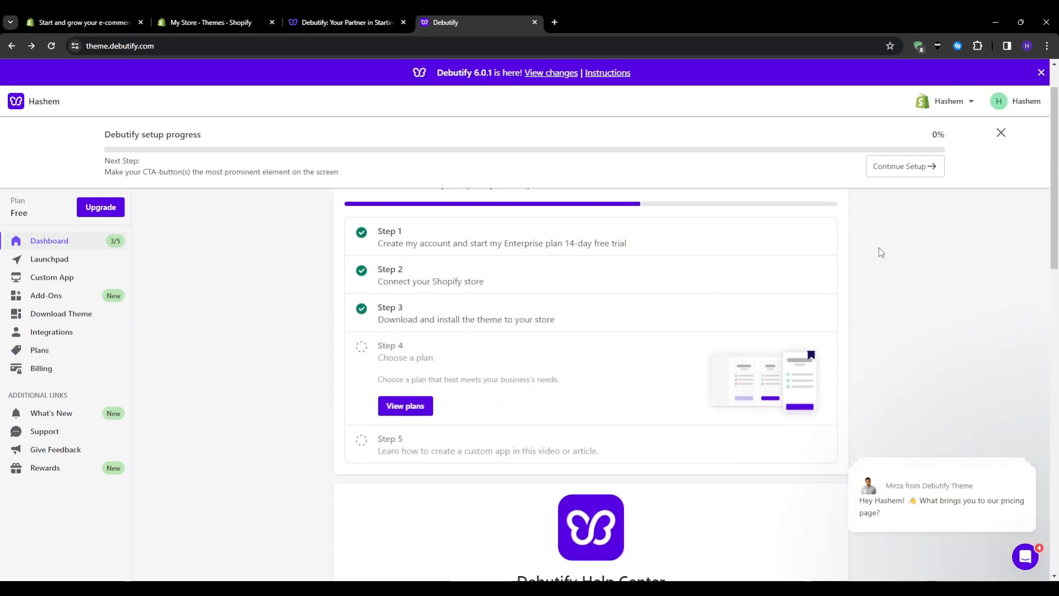
mouse_move(828, 248)
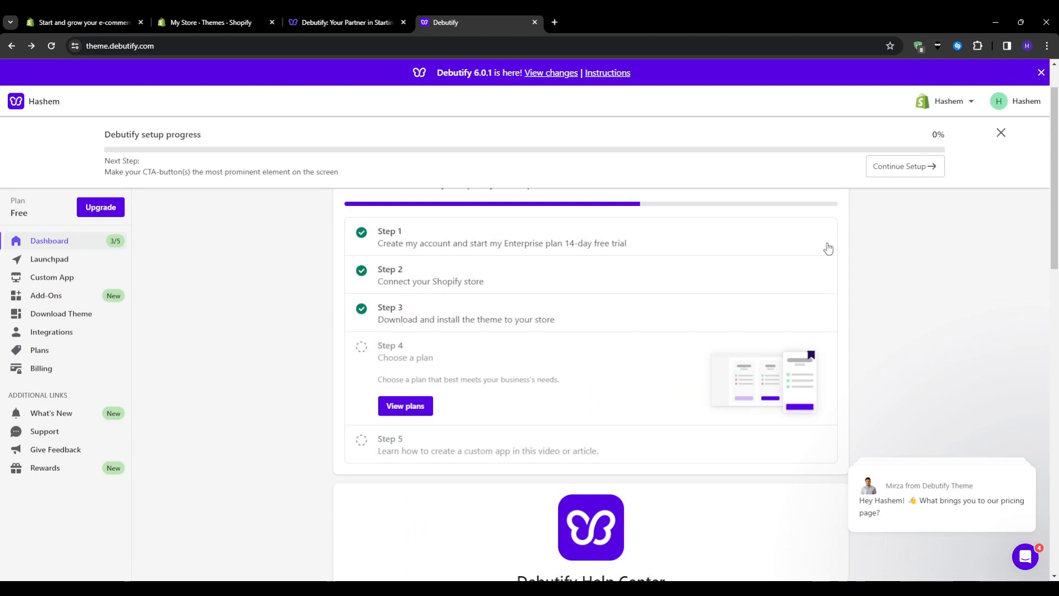
left_click(341, 23)
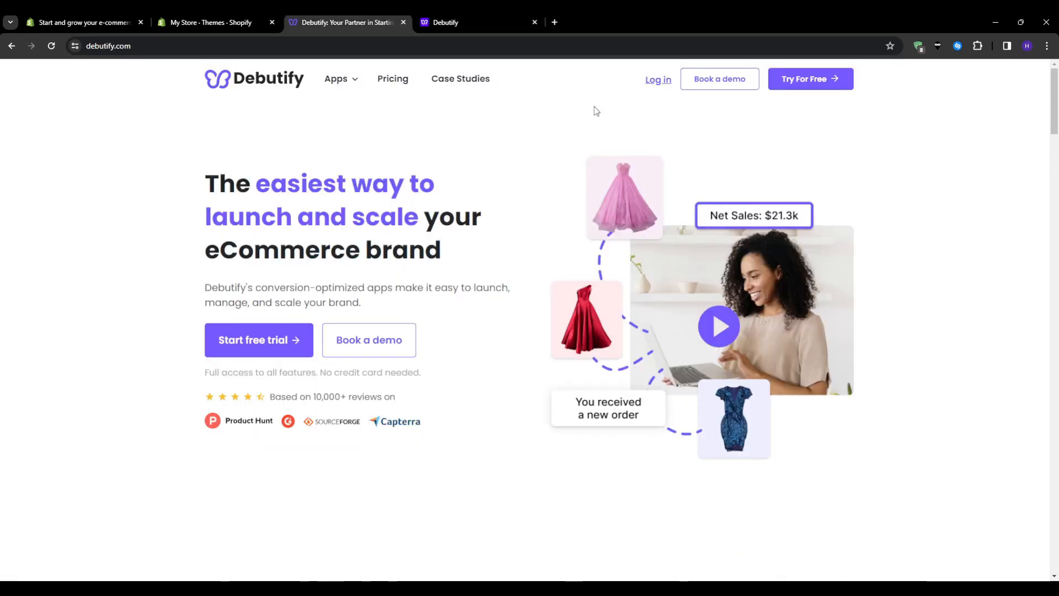
mouse_move(809, 79)
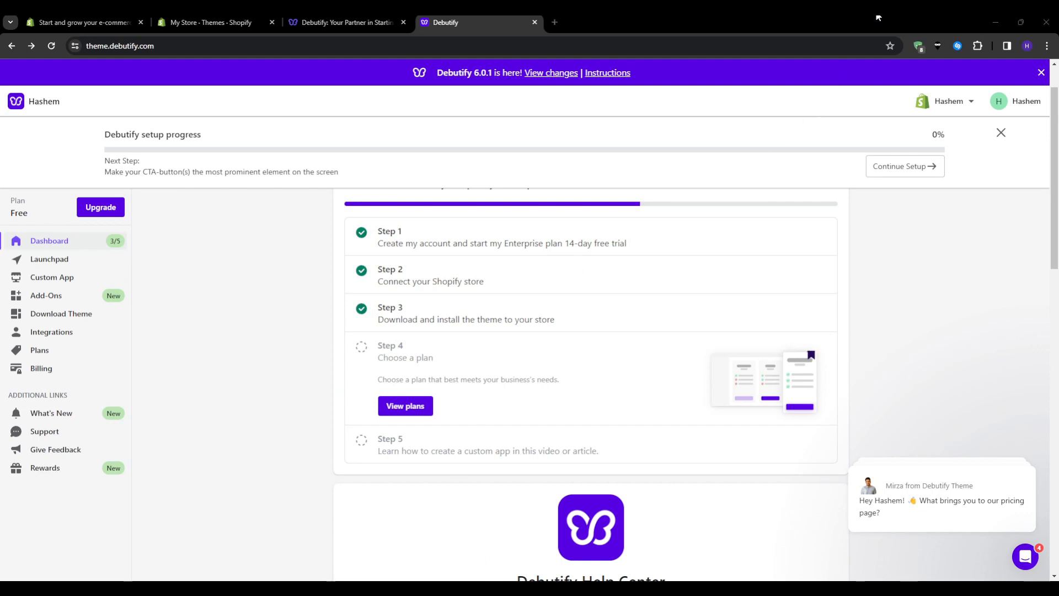
mouse_move(47, 146)
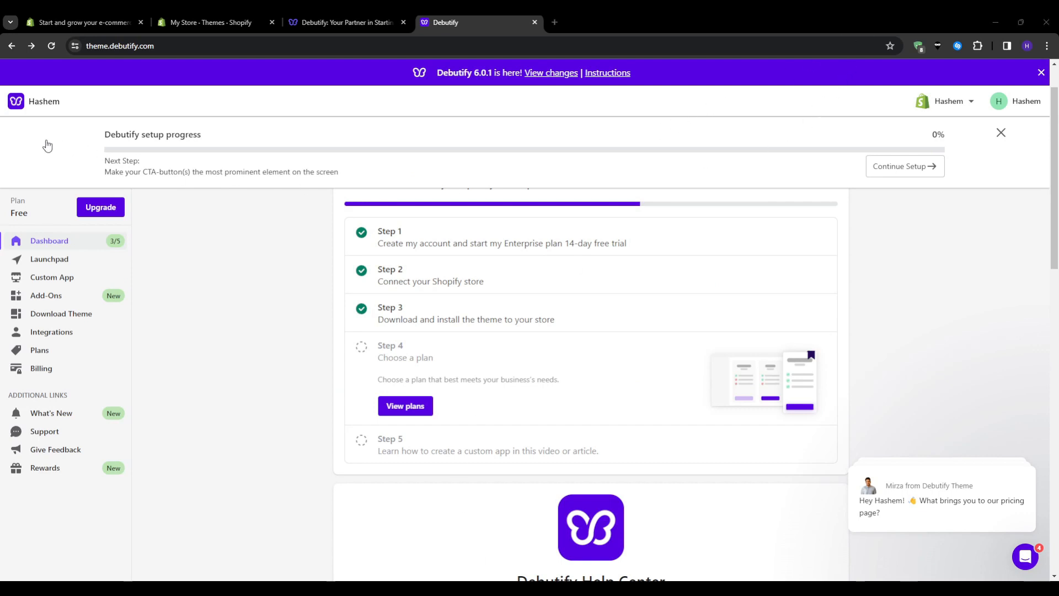
mouse_move(125, 289)
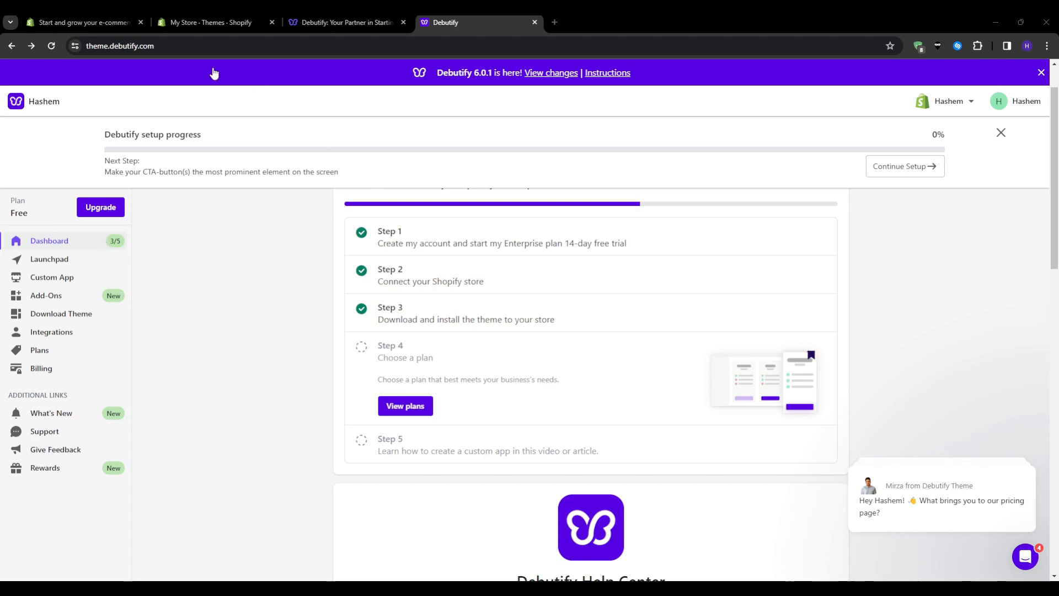
mouse_move(370, 409)
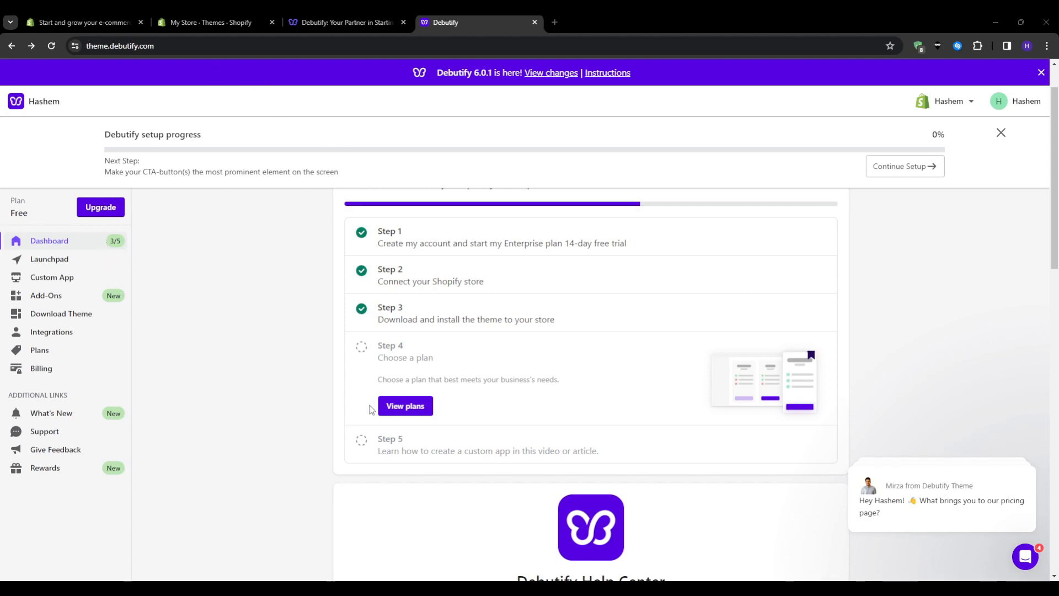
mouse_move(372, 395)
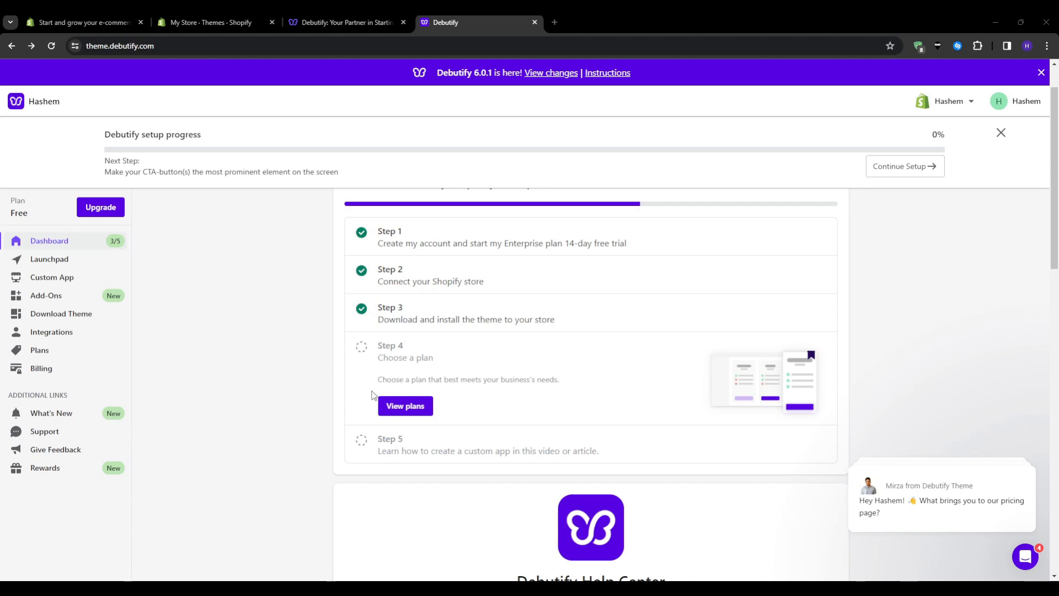
mouse_move(405, 406)
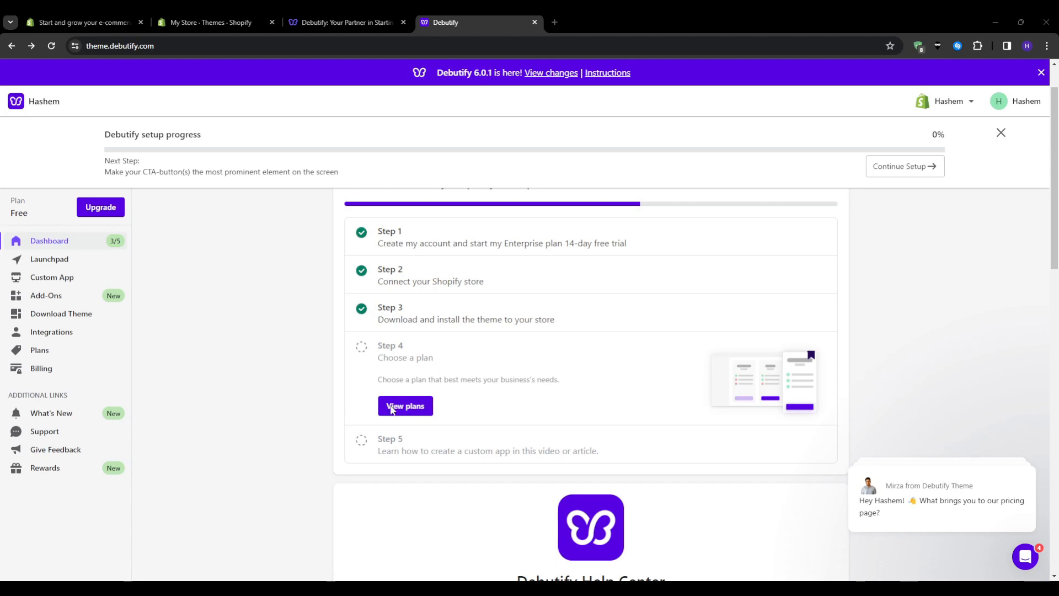
mouse_move(381, 445)
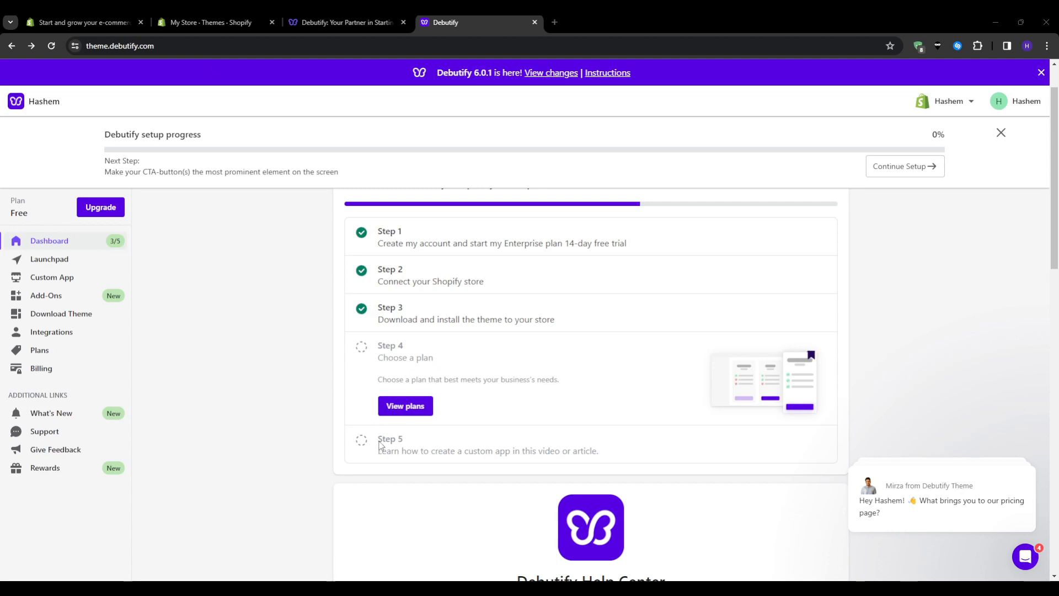
mouse_move(382, 445)
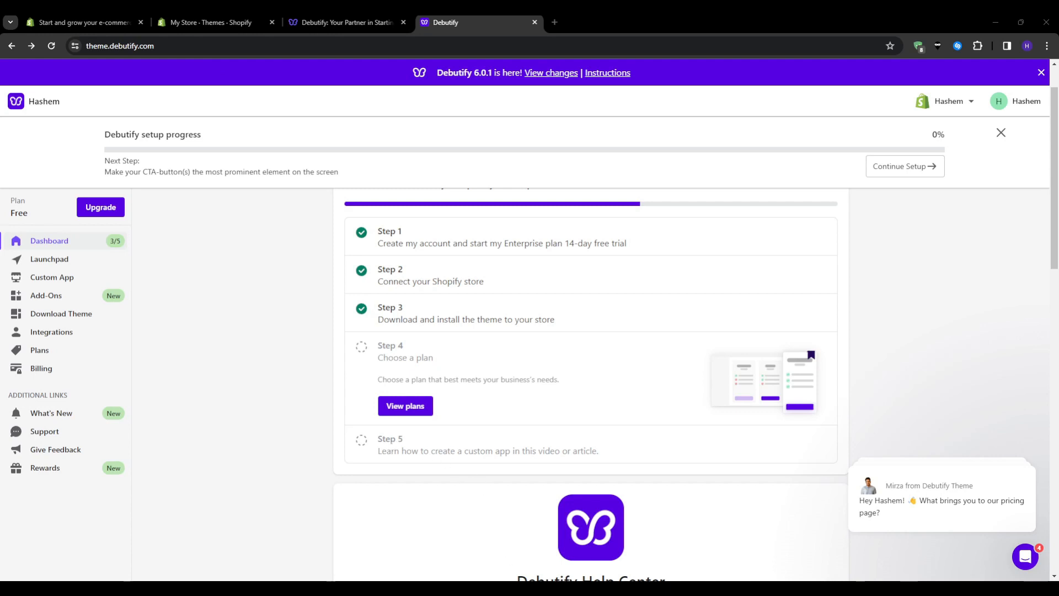
mouse_move(281, 428)
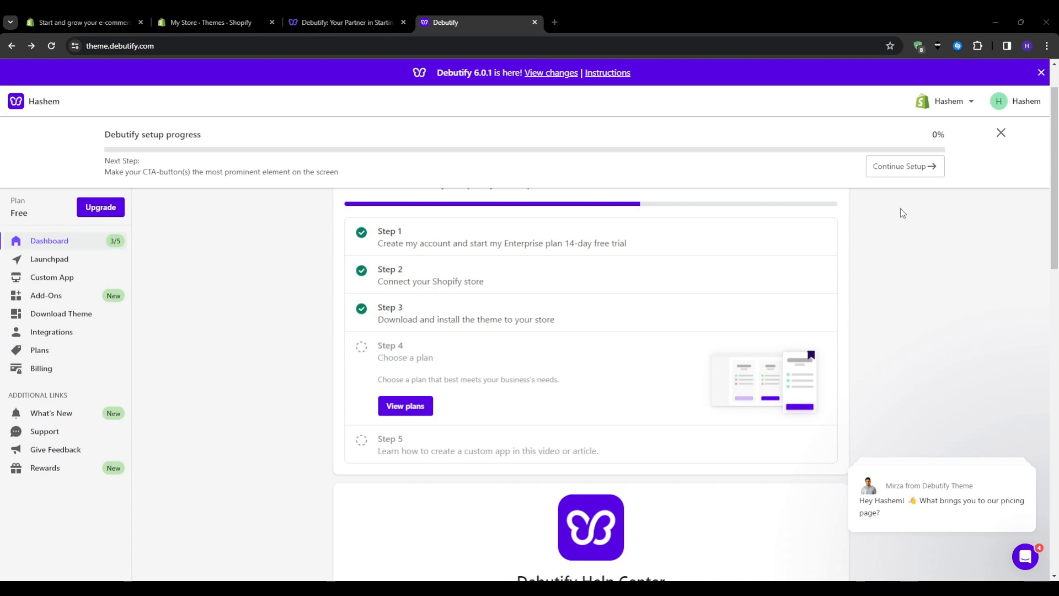
mouse_move(386, 472)
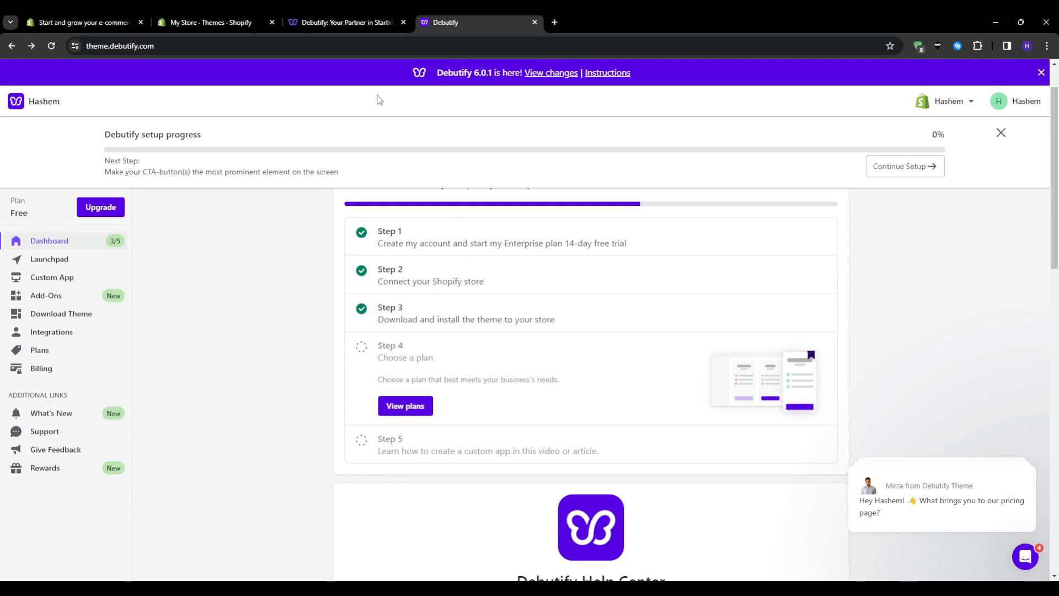
Show the My Store Themes page with Dawn current and scroll to the theme library
left_click(206, 22)
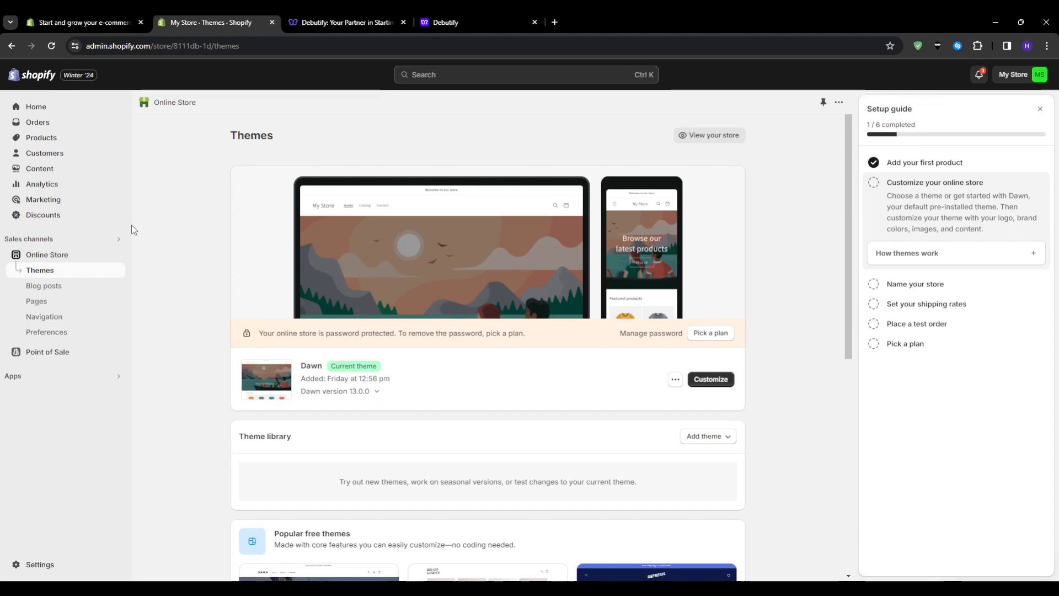
mouse_move(46, 274)
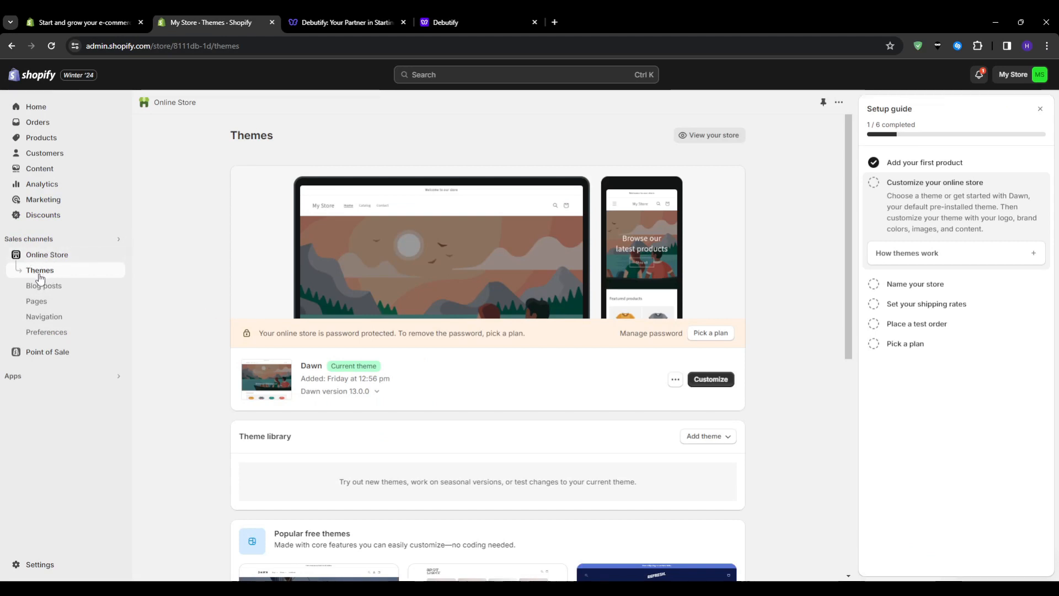
scroll("down", 3)
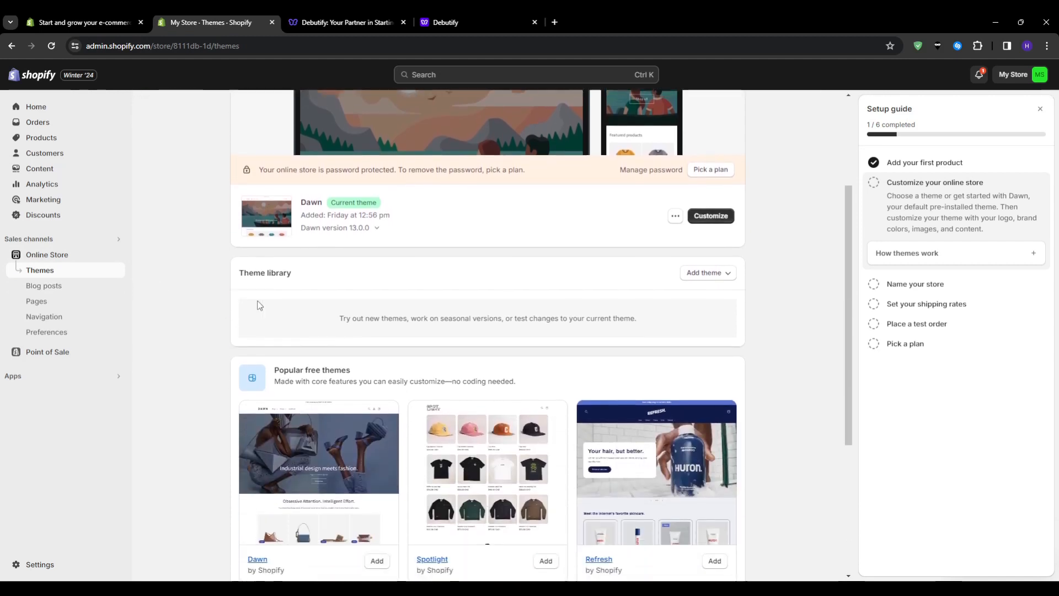
Add a theme by uploading the Debutify zip file into the theme library
left_click(706, 271)
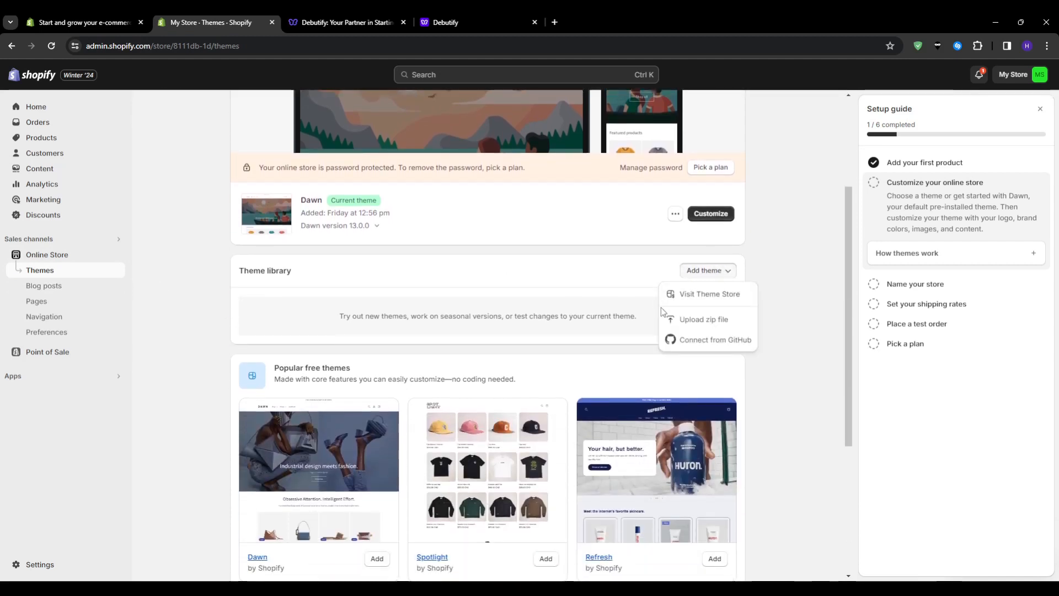
left_click(703, 319)
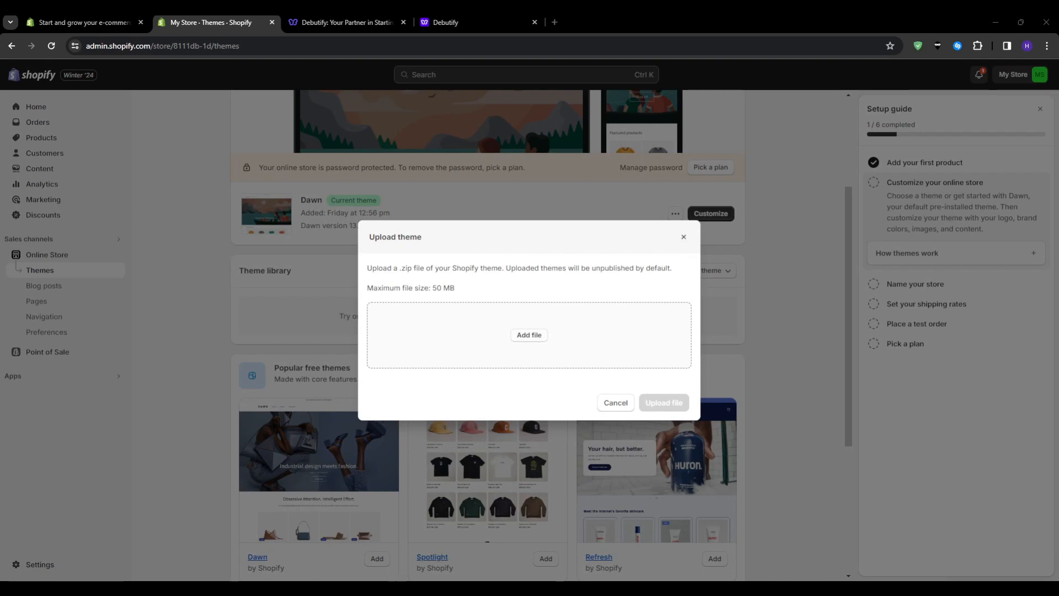
left_click(663, 402)
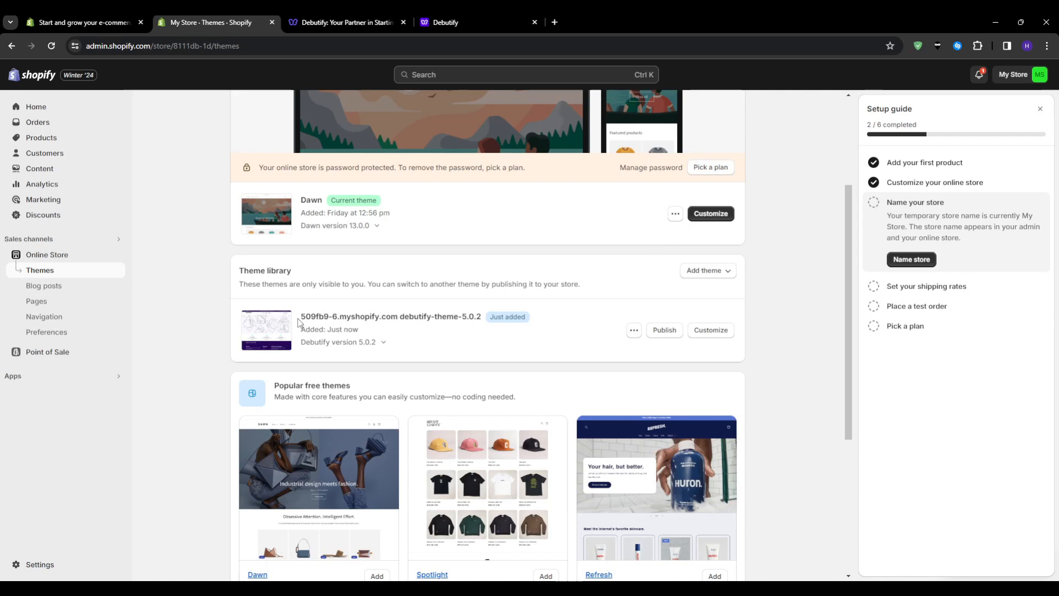
mouse_move(594, 307)
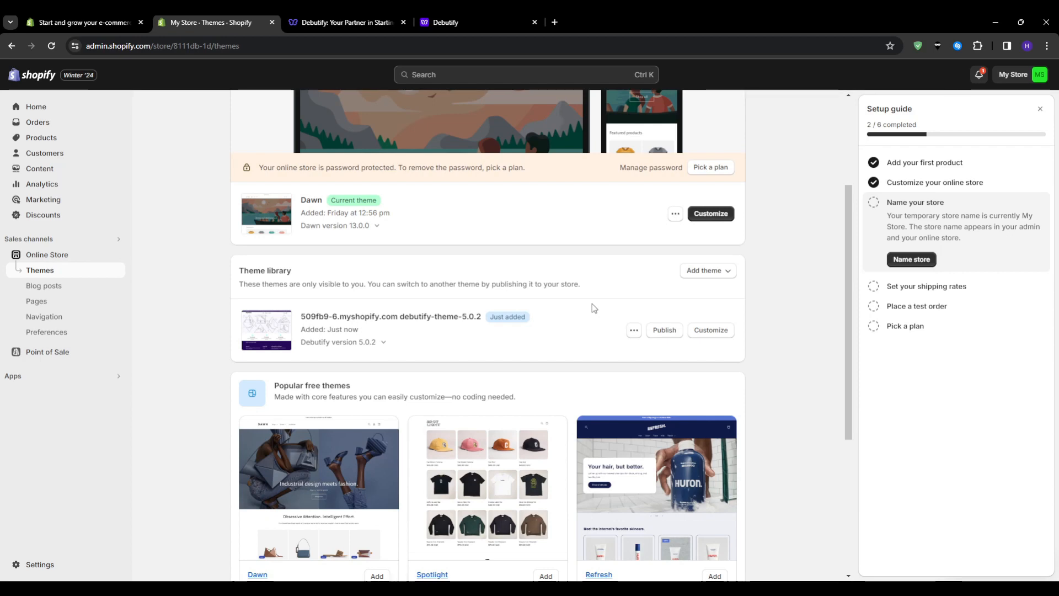
mouse_move(705, 330)
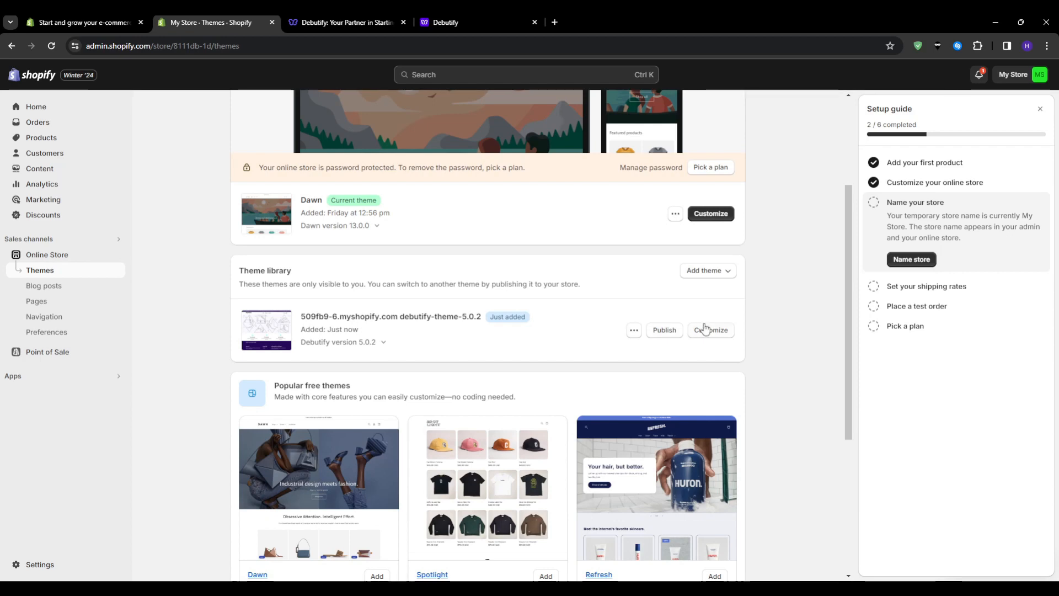
Customize the Debutify theme and expand the Colors group in Theme settings
left_click(709, 329)
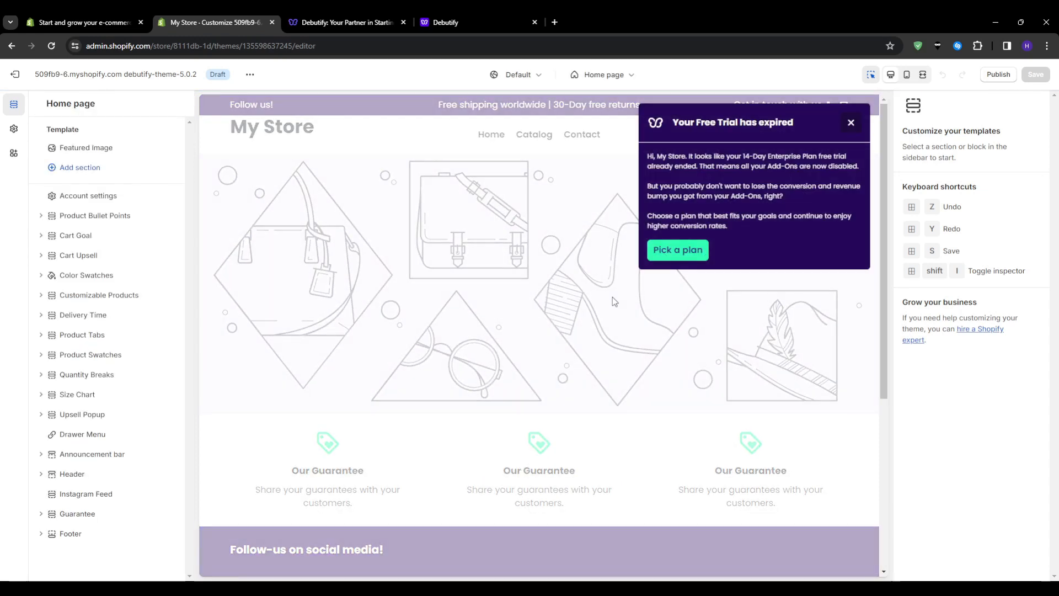
left_click(850, 122)
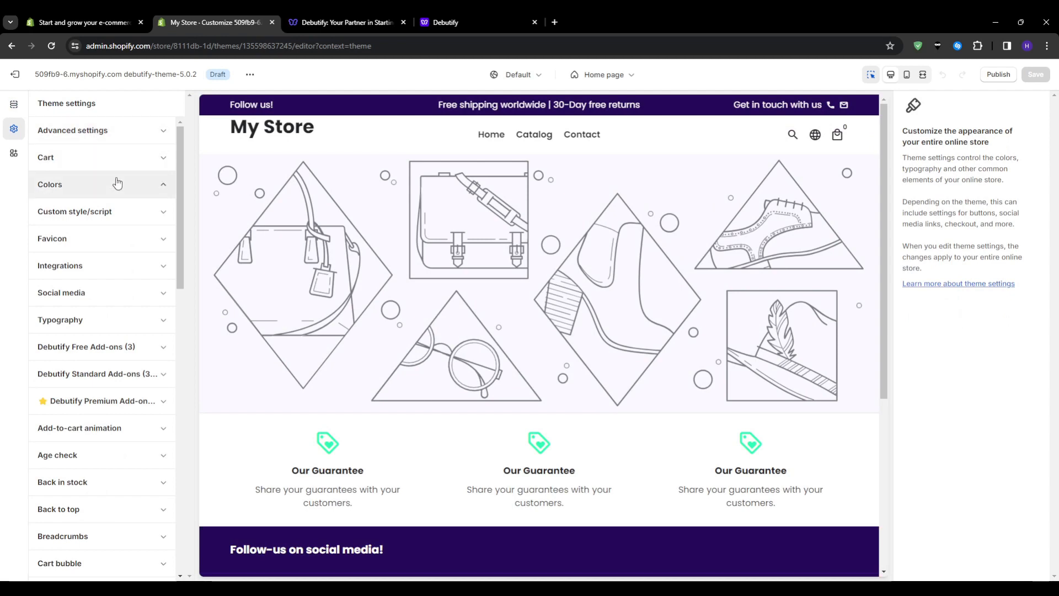
left_click(49, 184)
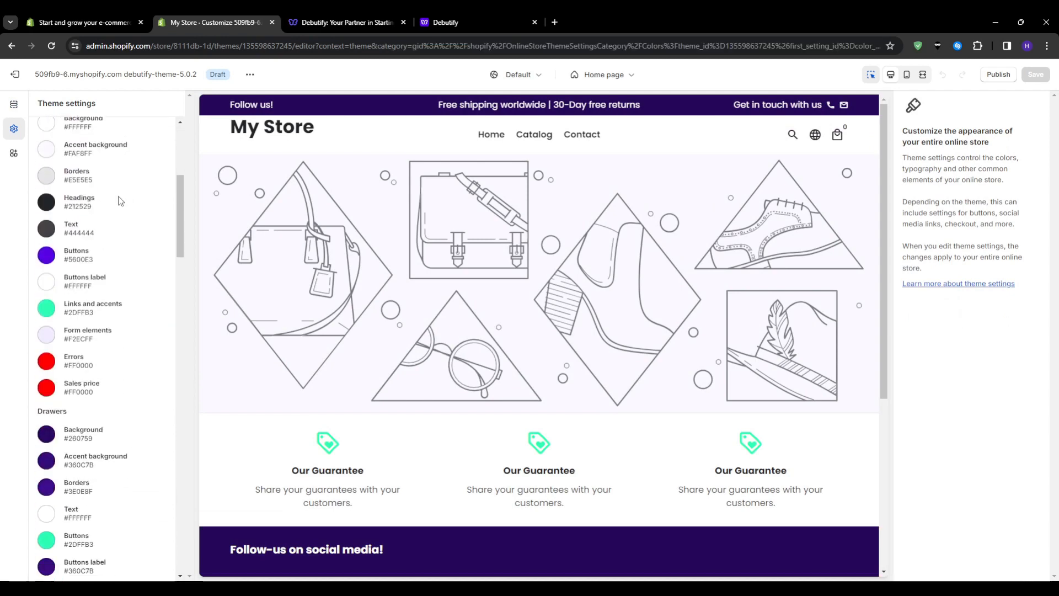
scroll("up", 3)
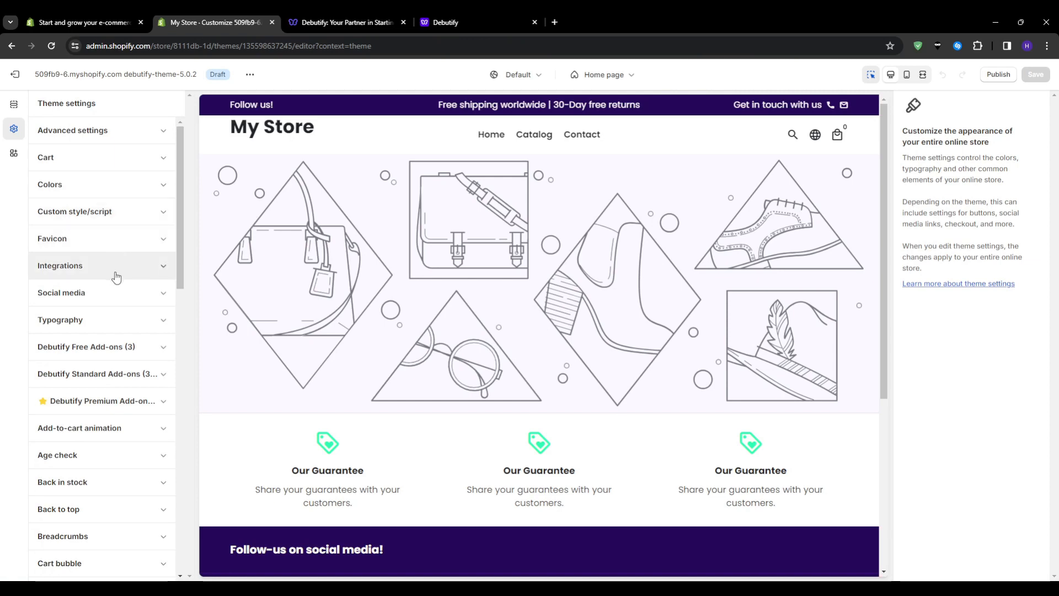
scroll("down", 3)
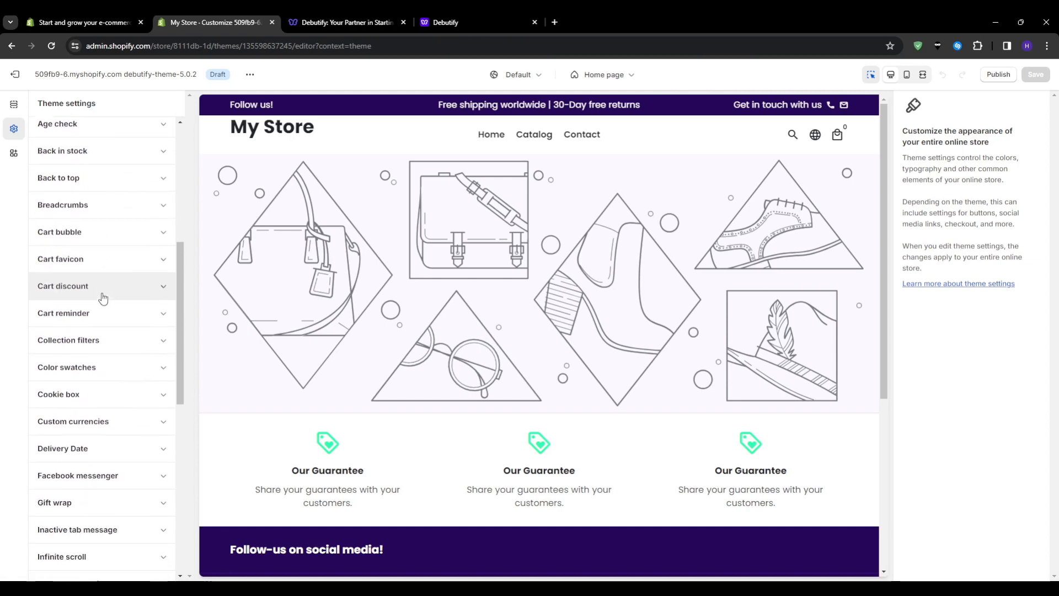
scroll("up", 3)
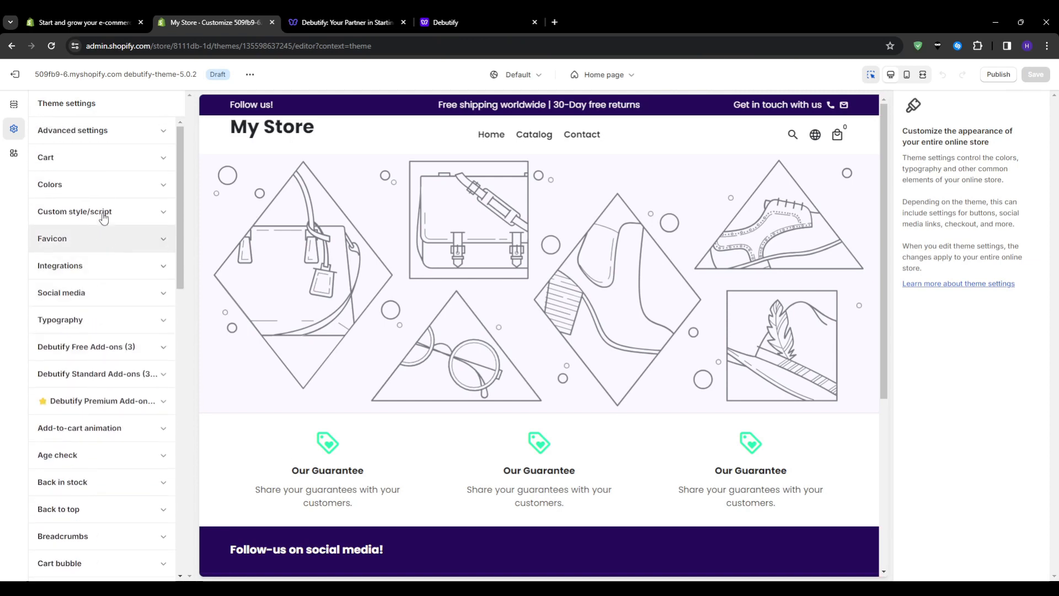
left_click(50, 184)
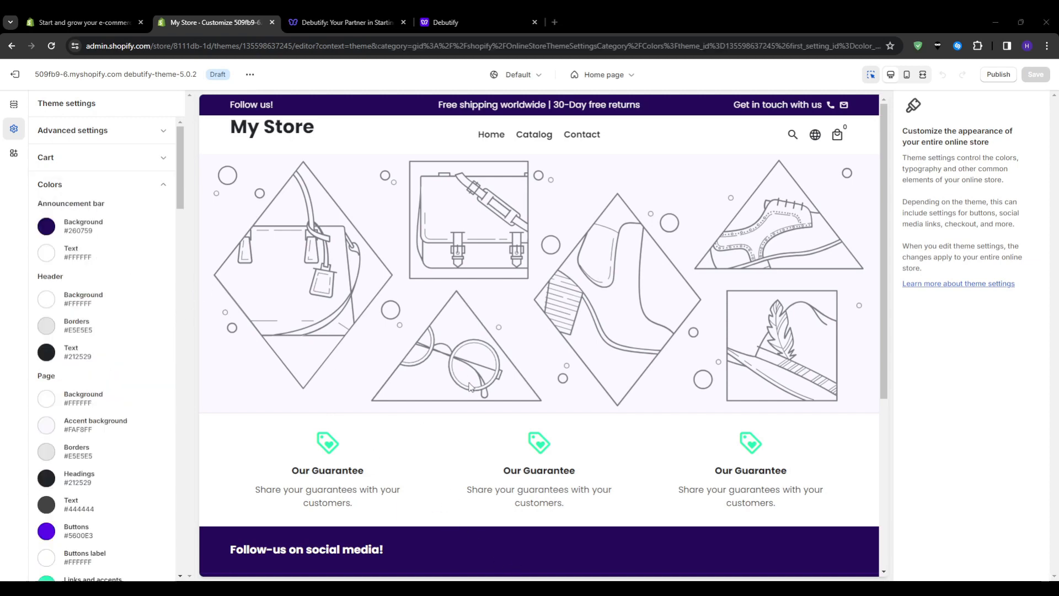
mouse_move(470, 387)
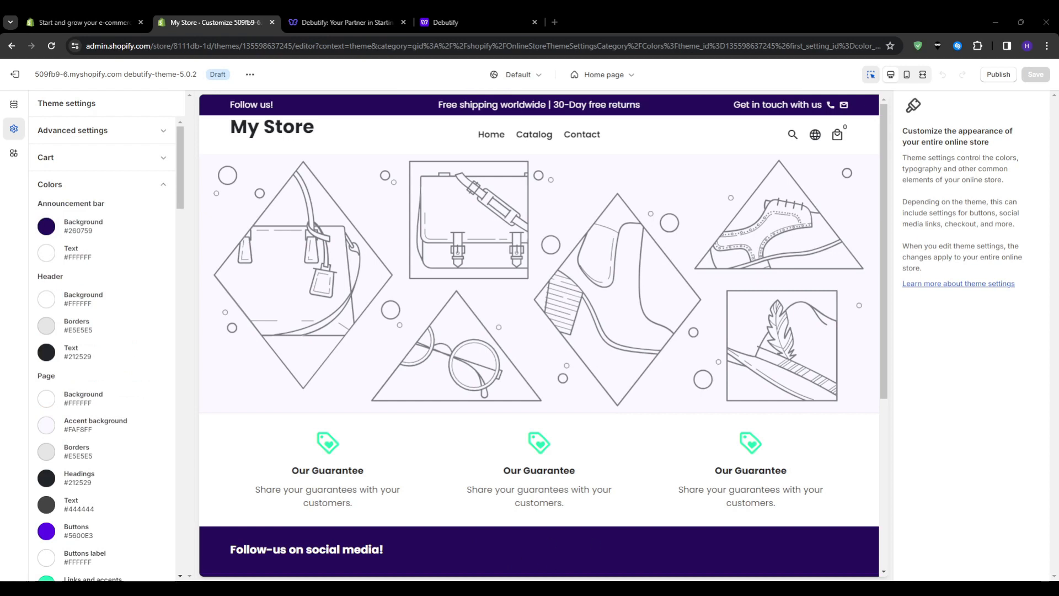
mouse_move(592, 338)
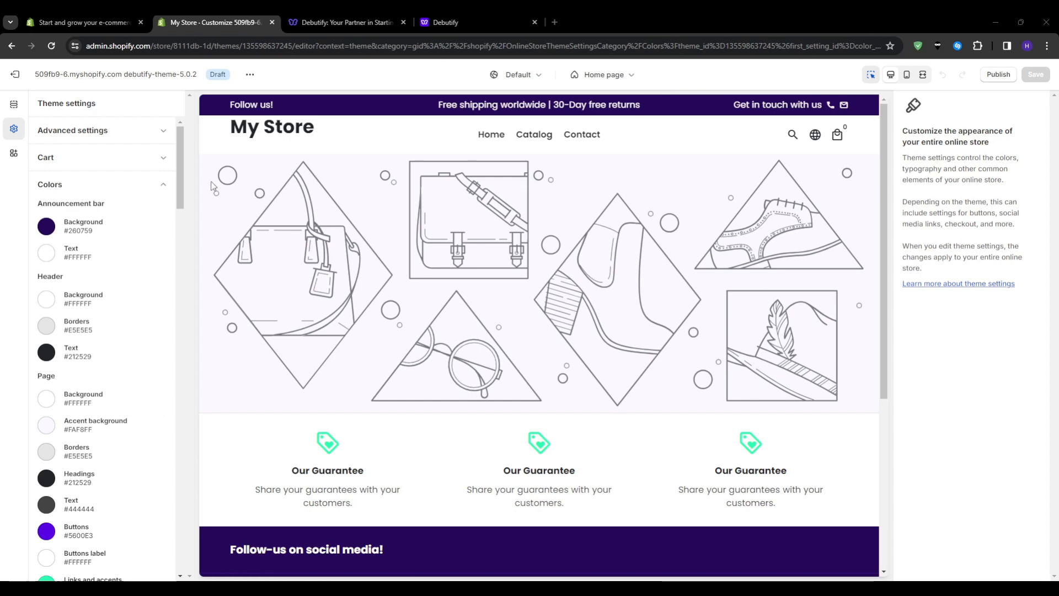
mouse_move(330, 341)
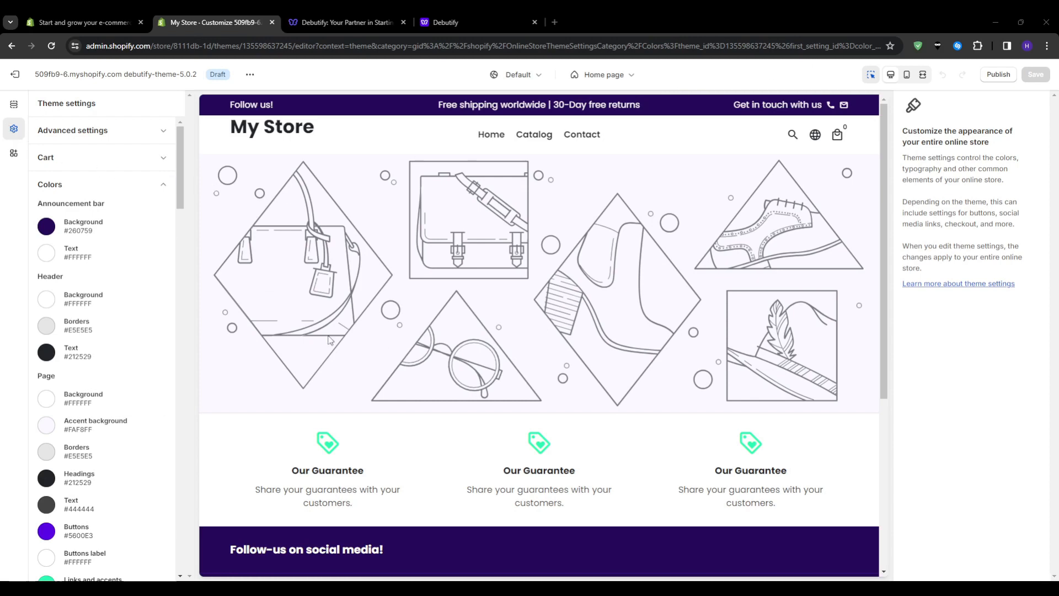
mouse_move(565, 499)
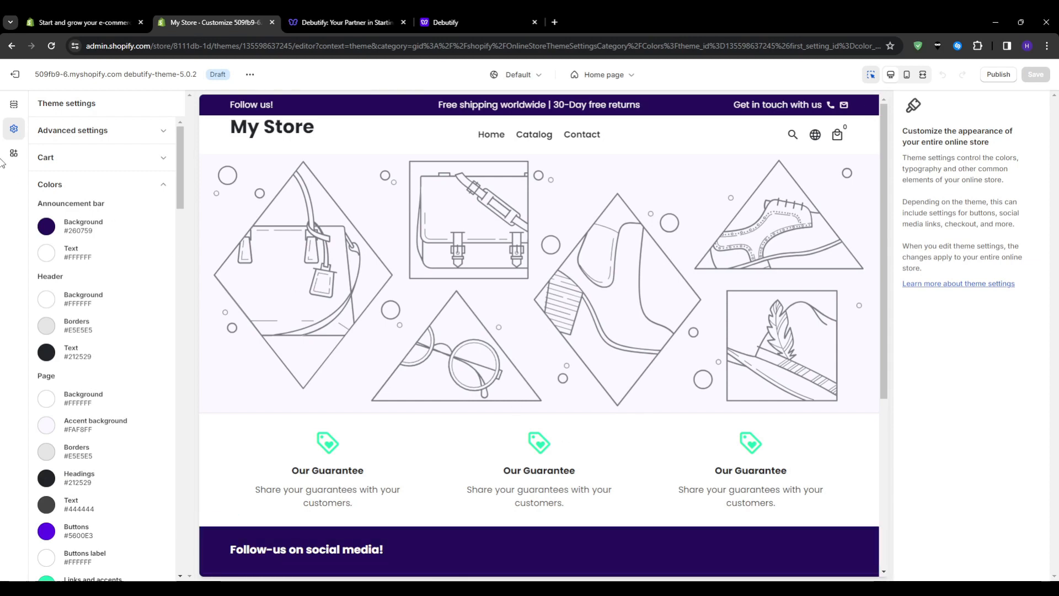
mouse_move(13, 105)
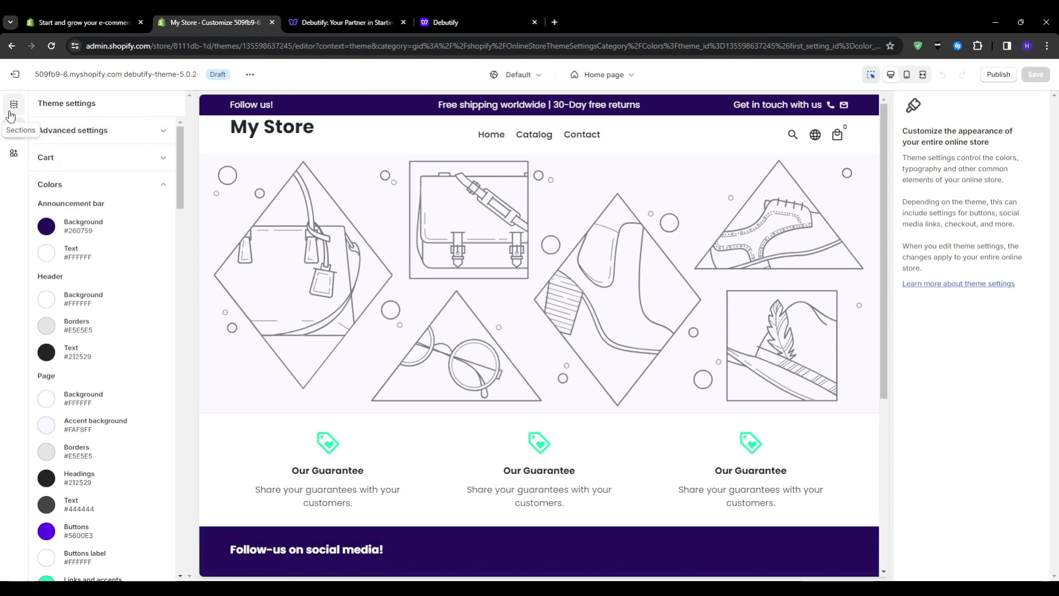
Select the Featured Image section and preview the toothbrushes photo from the free image gallery
left_click(13, 105)
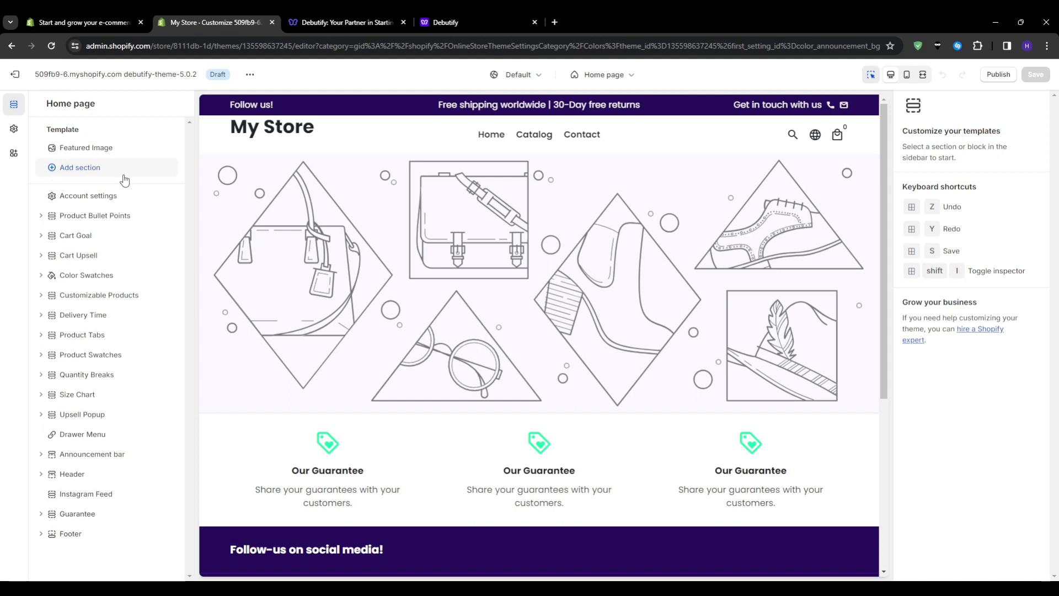
mouse_move(588, 74)
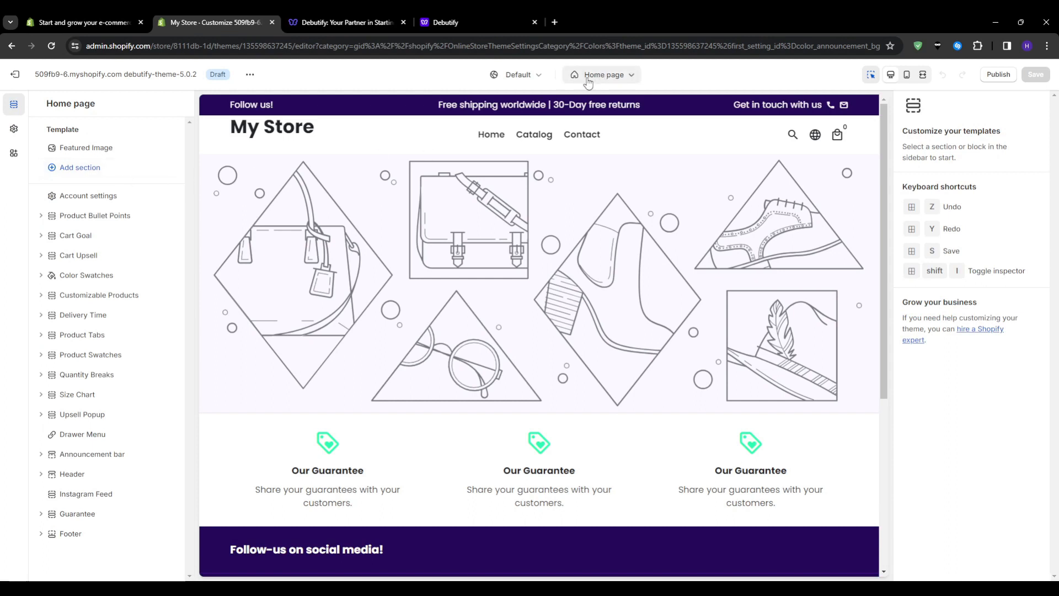
left_click(86, 147)
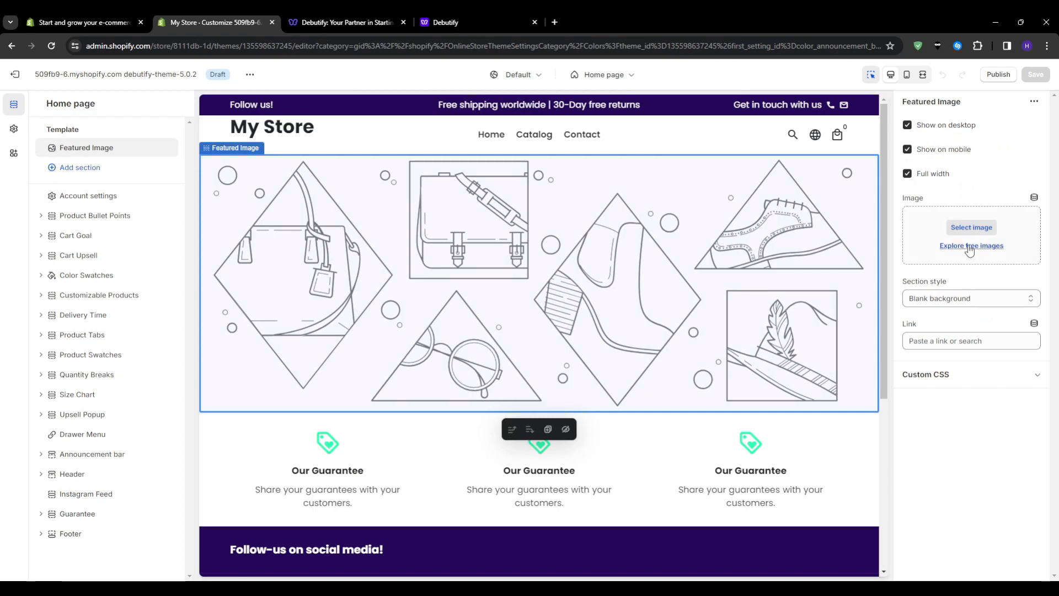
left_click(971, 245)
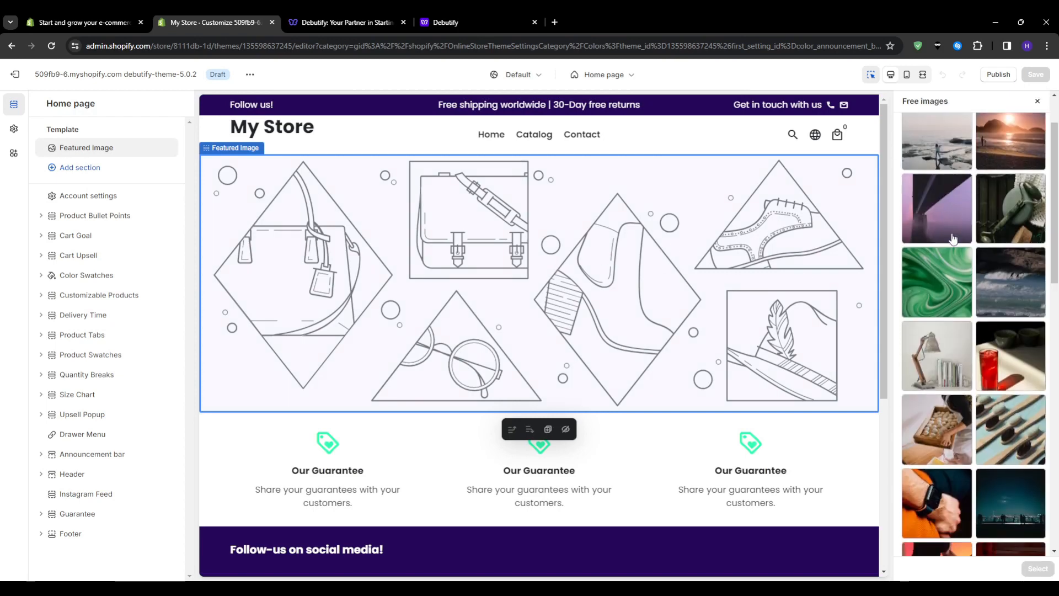
scroll("down", 3)
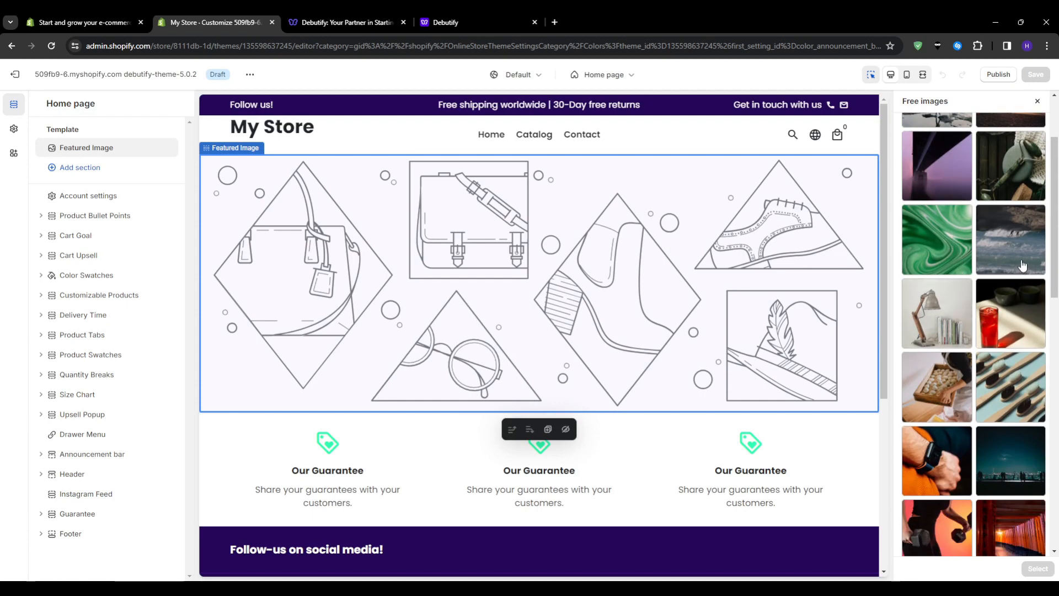
mouse_move(1019, 390)
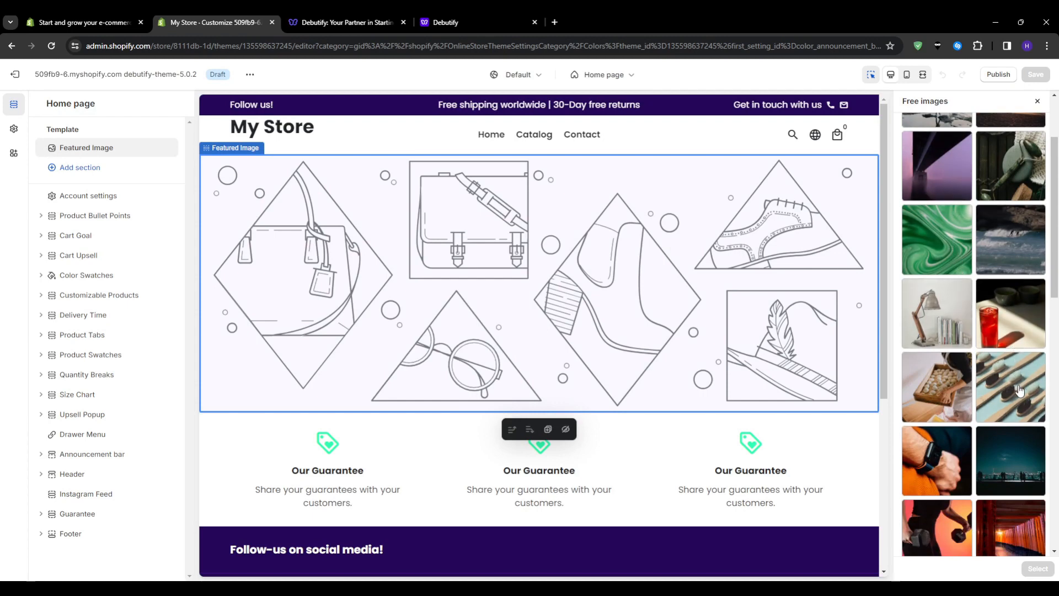
left_click(1010, 386)
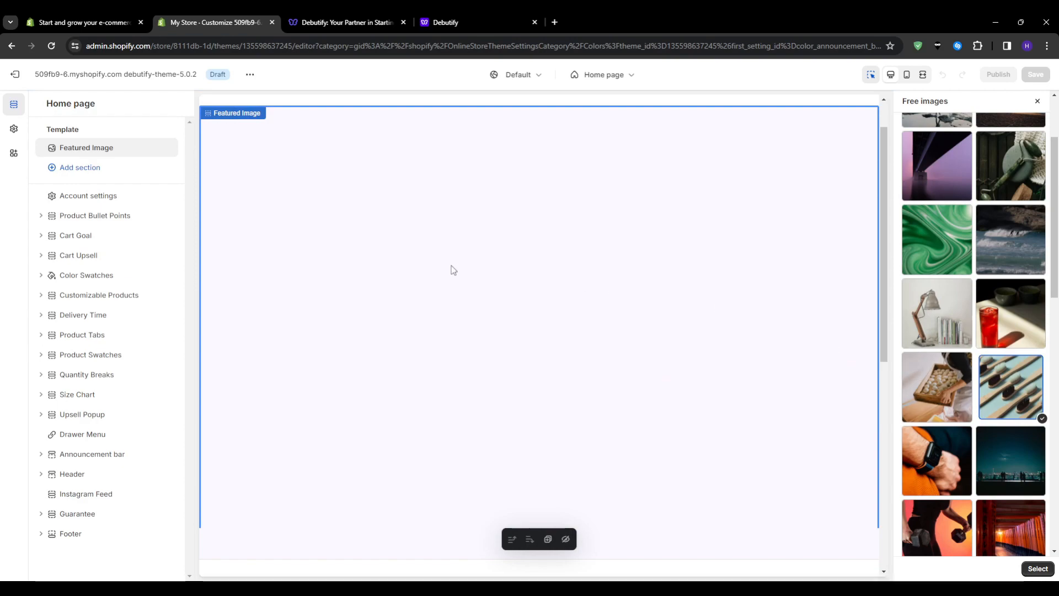
left_click(1010, 386)
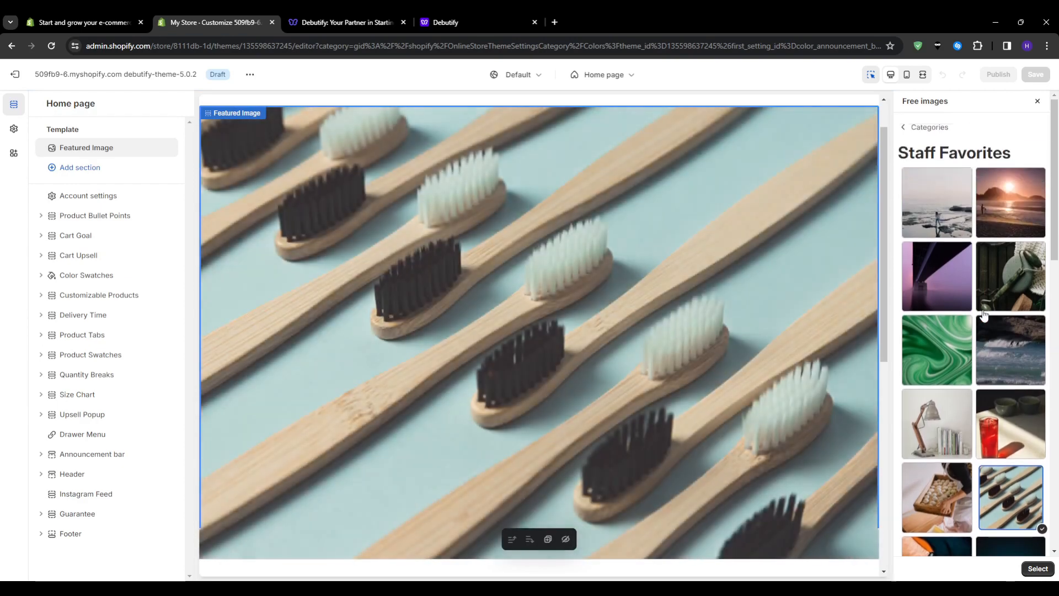
Look over the remaining section settings without choosing an image and return to the section list
scroll("down", 3)
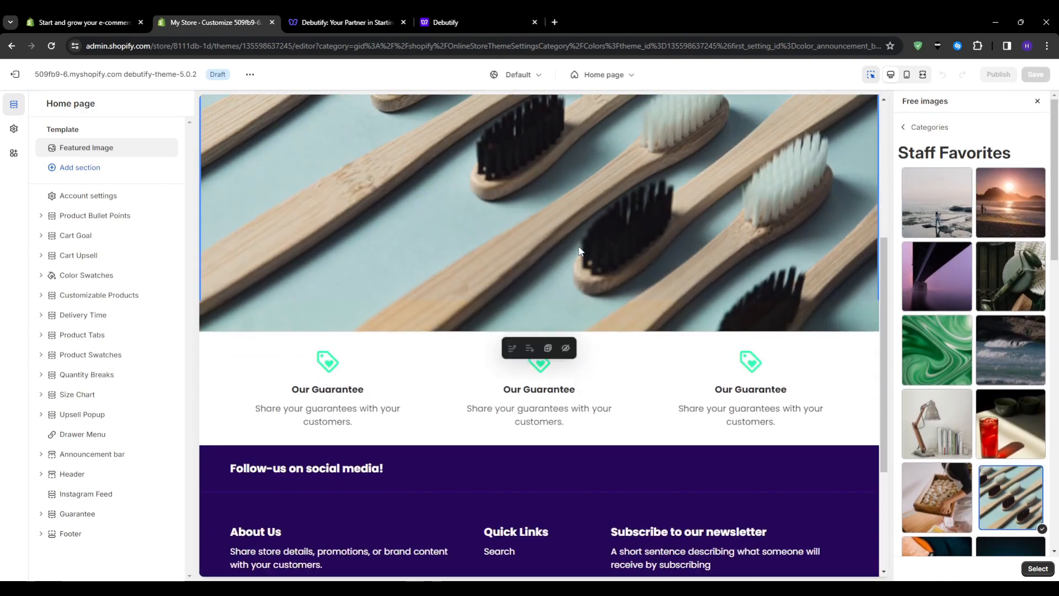
scroll("up", 3)
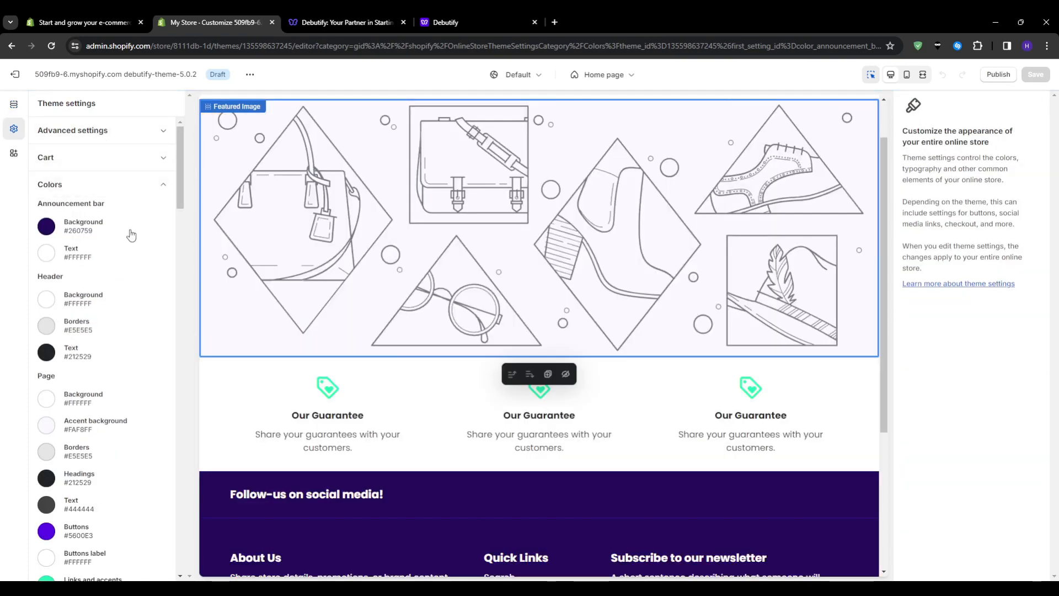
scroll("down", 3)
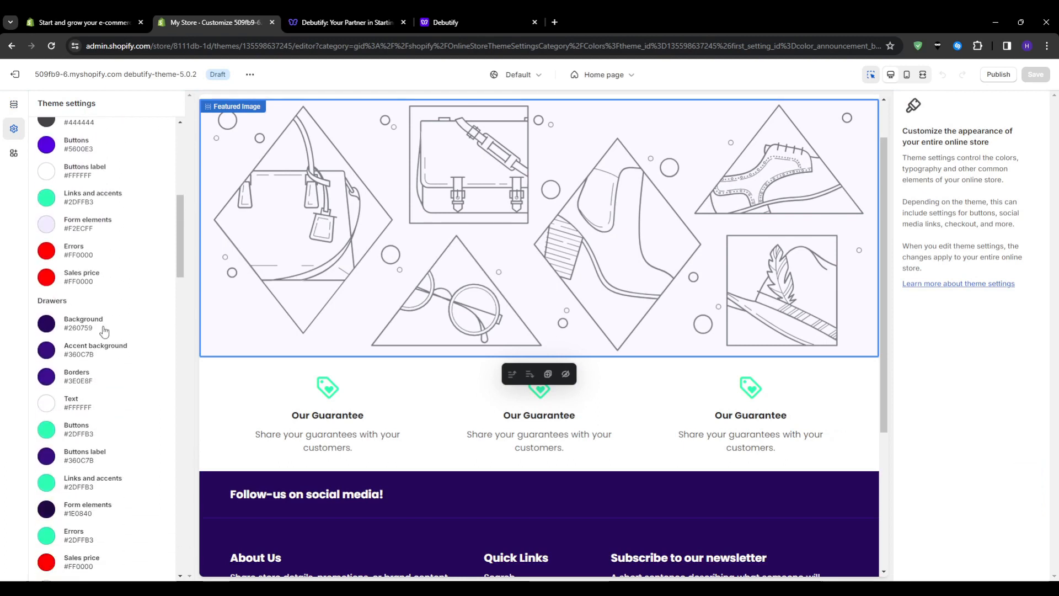
scroll("down", 3)
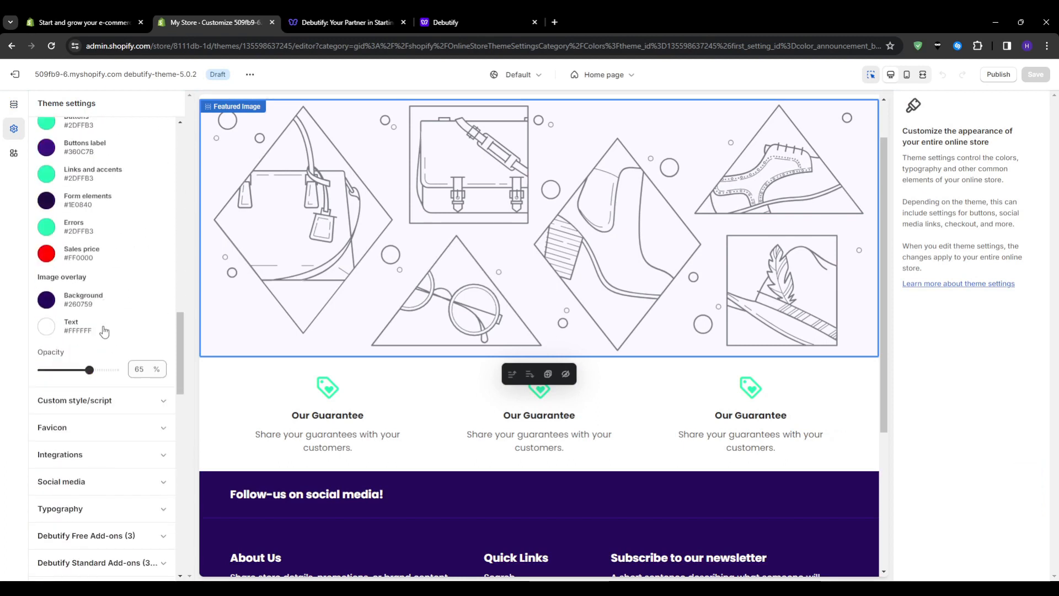
left_click(12, 104)
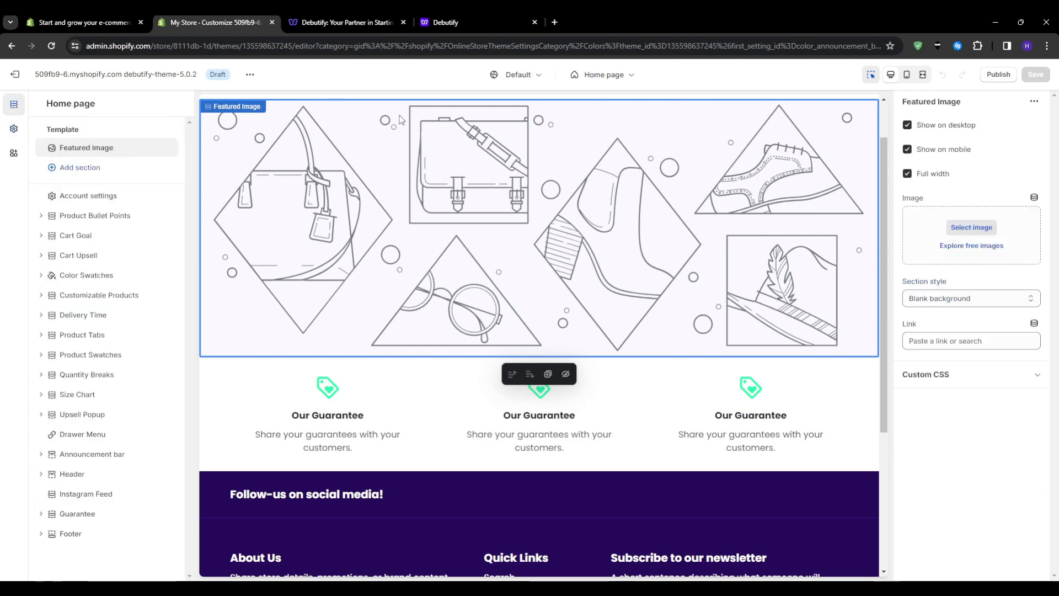
Publish the Debutify theme to replace Dawn, reloading the Themes page after the error
left_click(997, 74)
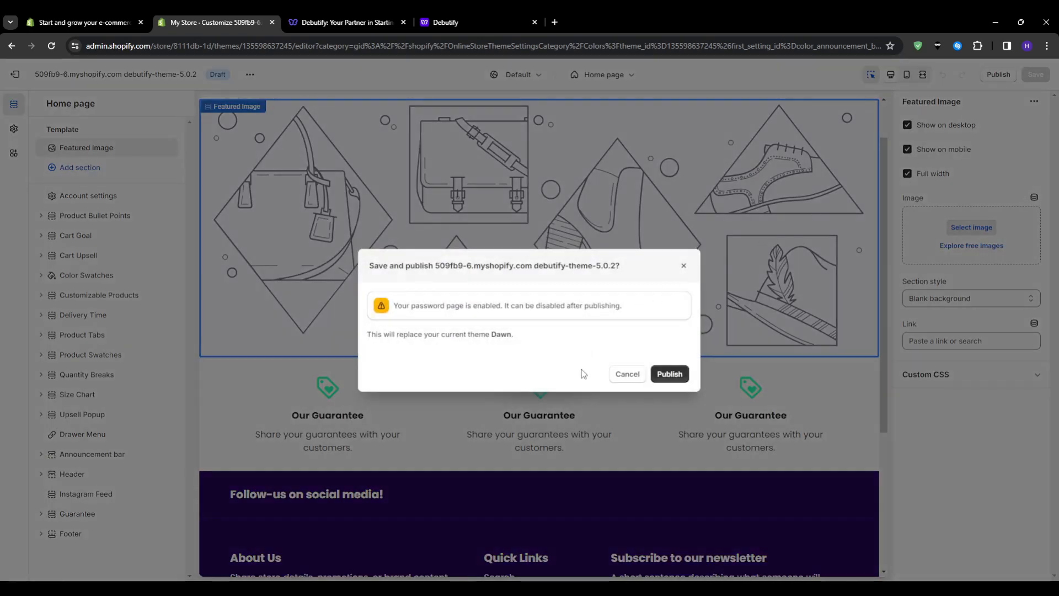
left_click(669, 374)
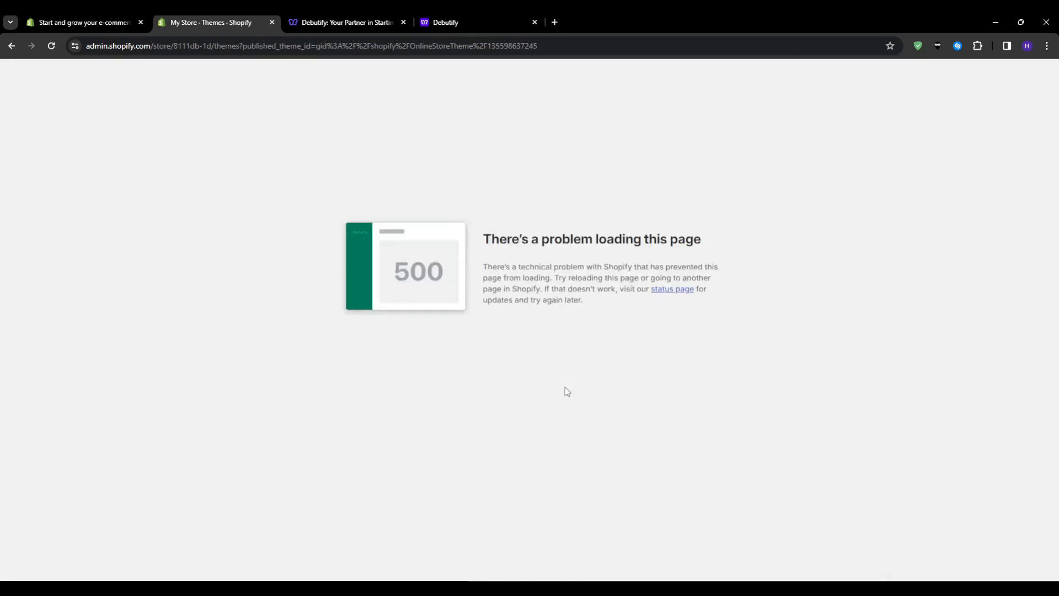
left_click(51, 46)
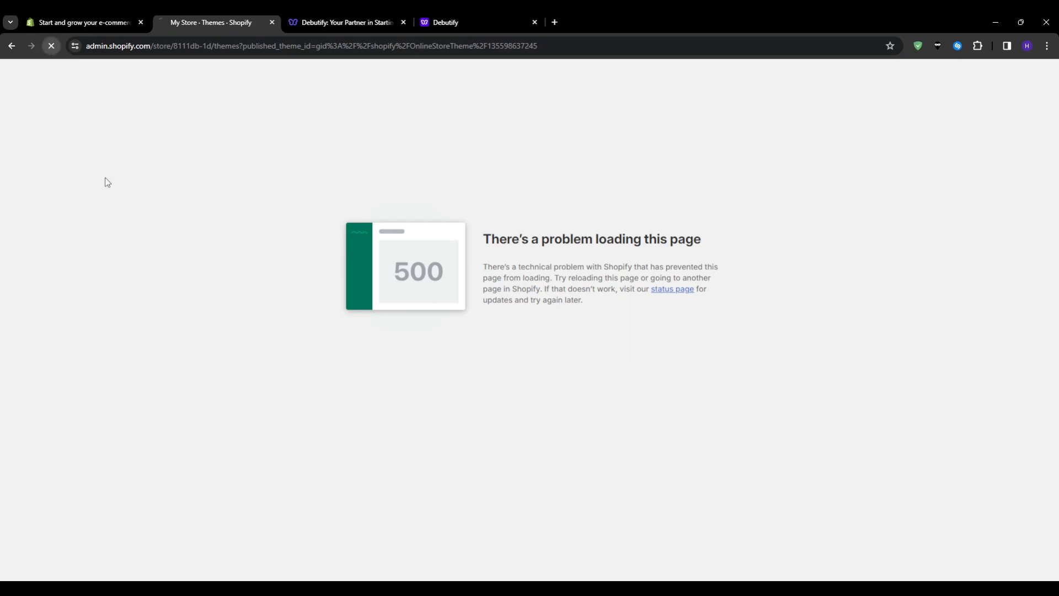
left_click(51, 46)
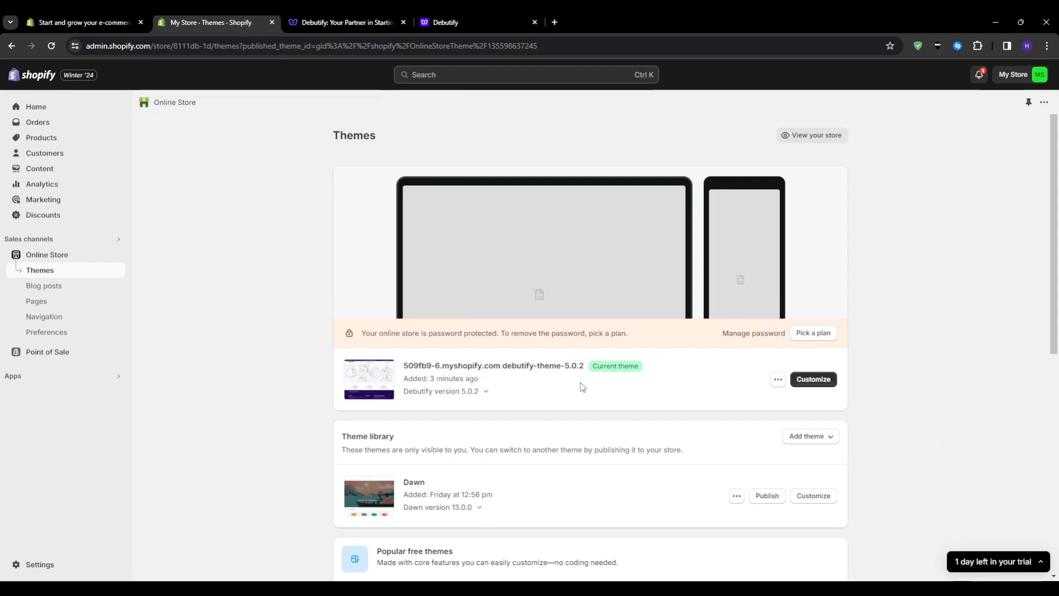
Show the Debutify dashboard Plans page with Free active and dismiss the chat notifications
left_click(344, 22)
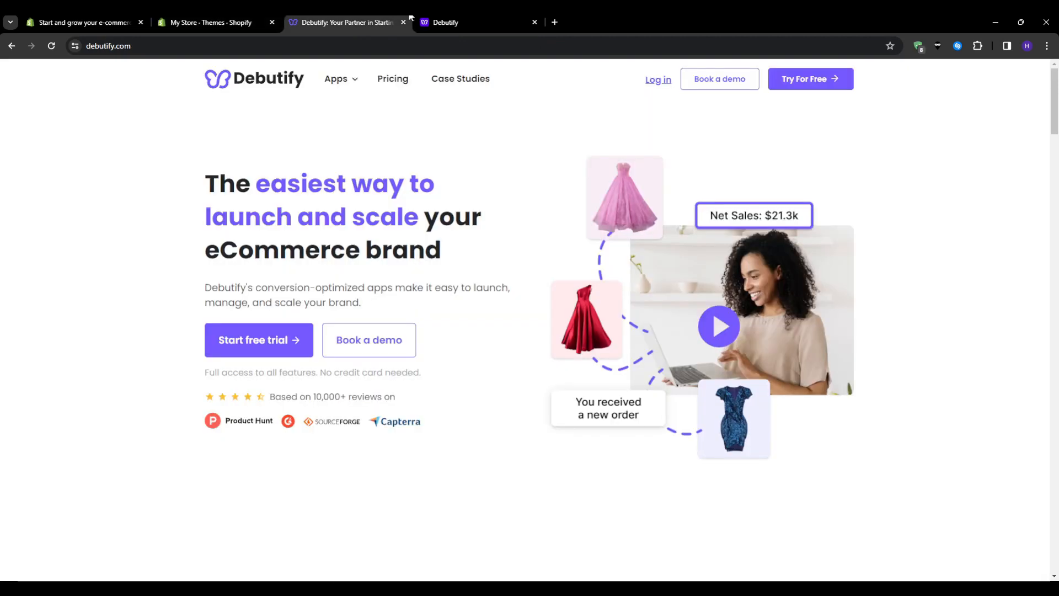
left_click(473, 22)
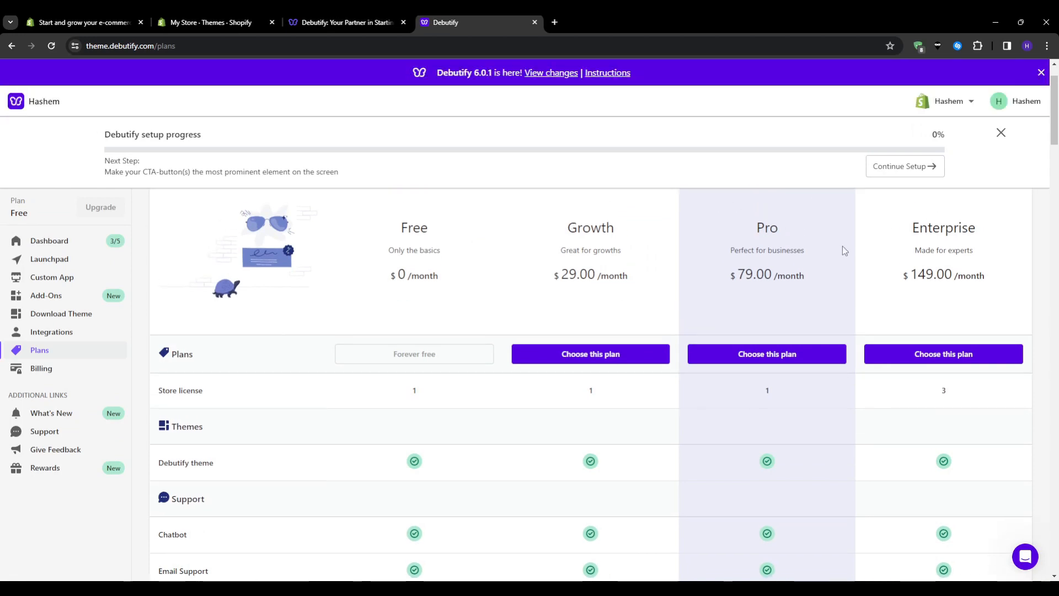
left_click(1024, 556)
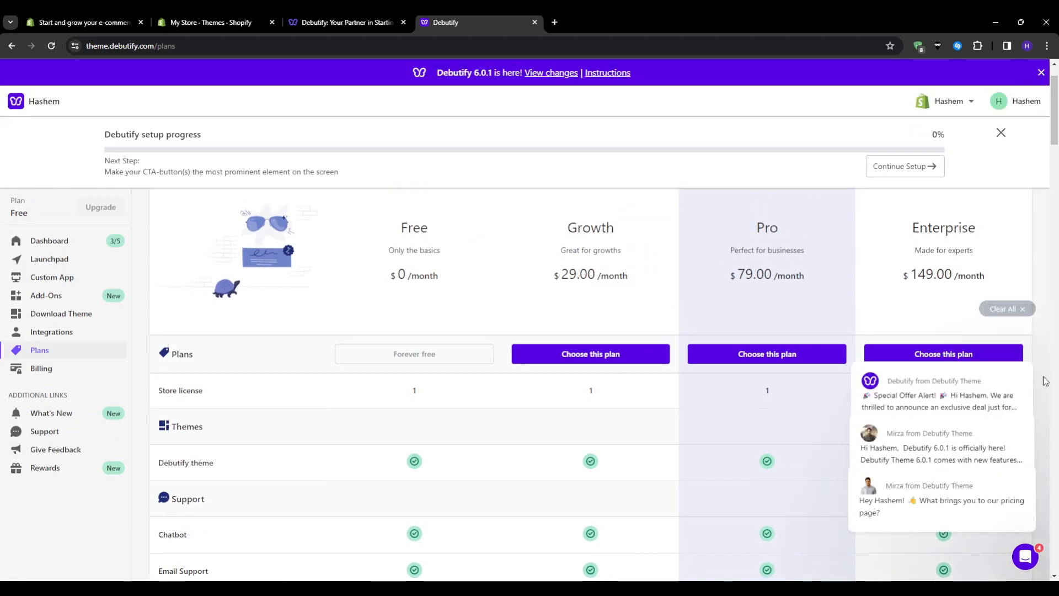
left_click(1005, 309)
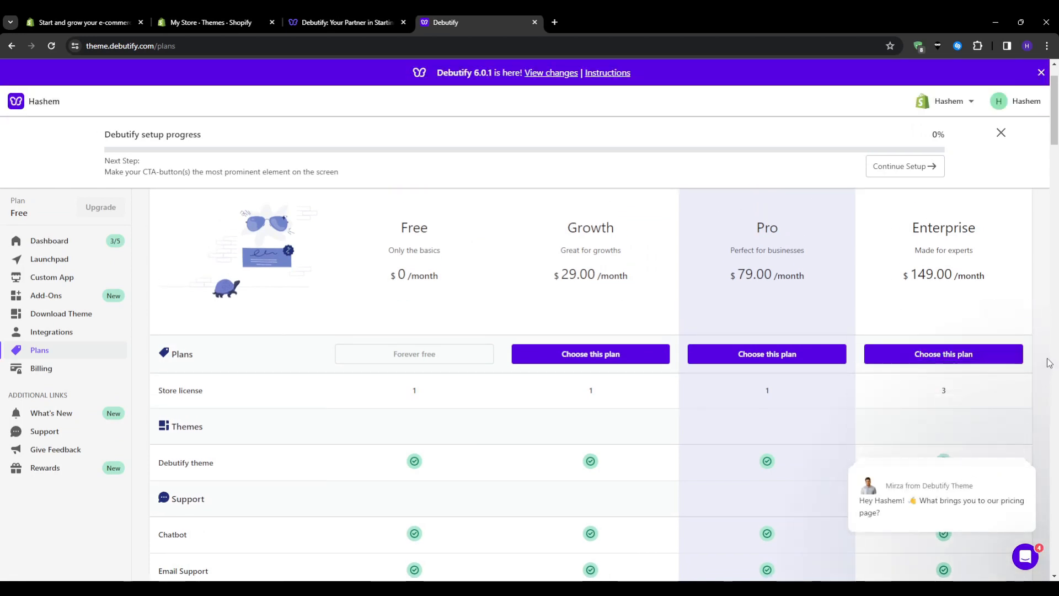
scroll("up", 3)
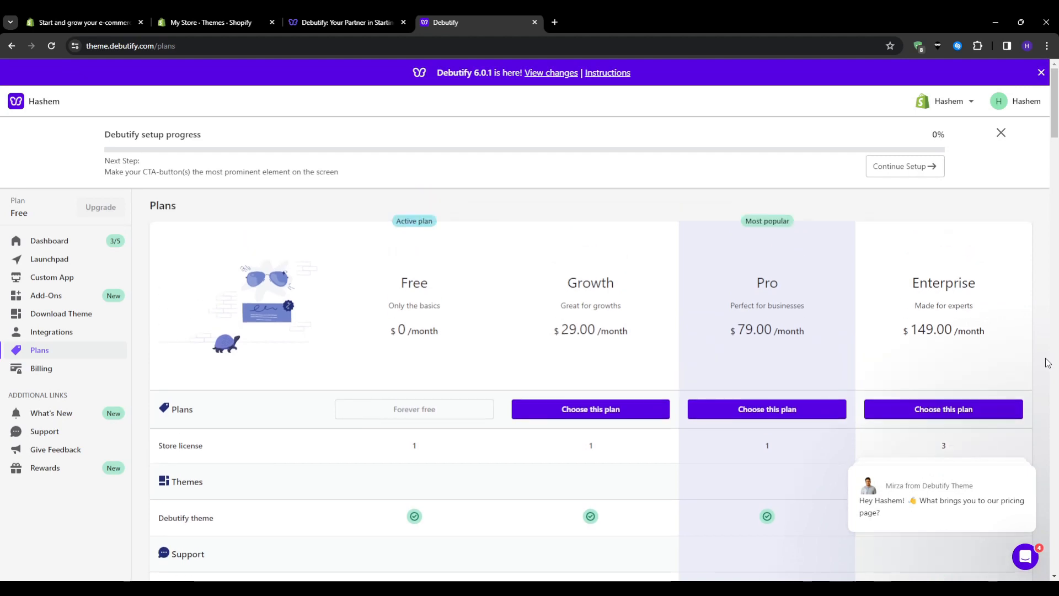
mouse_move(408, 447)
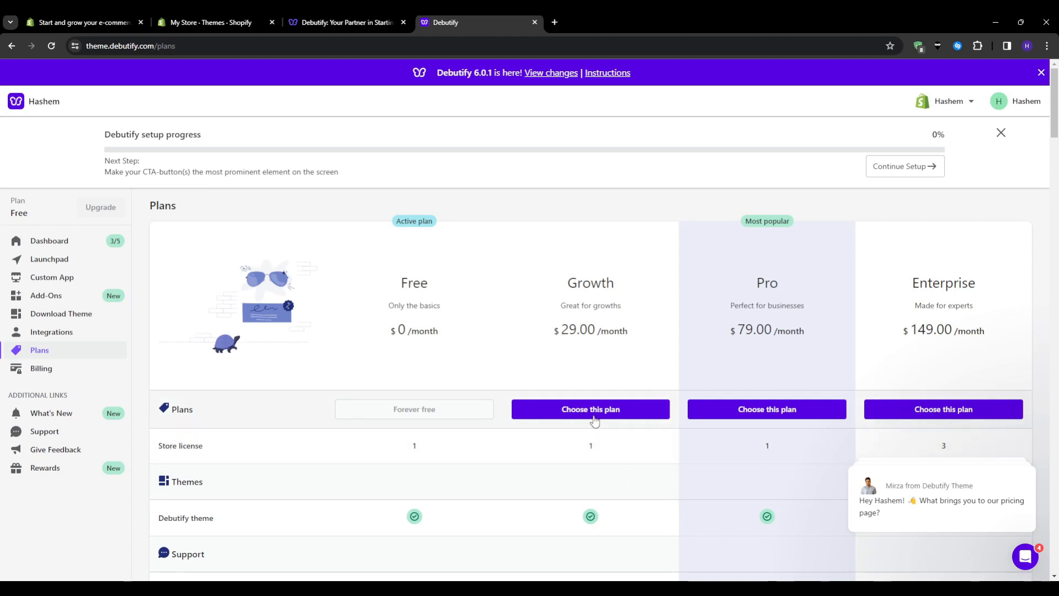
left_click(589, 408)
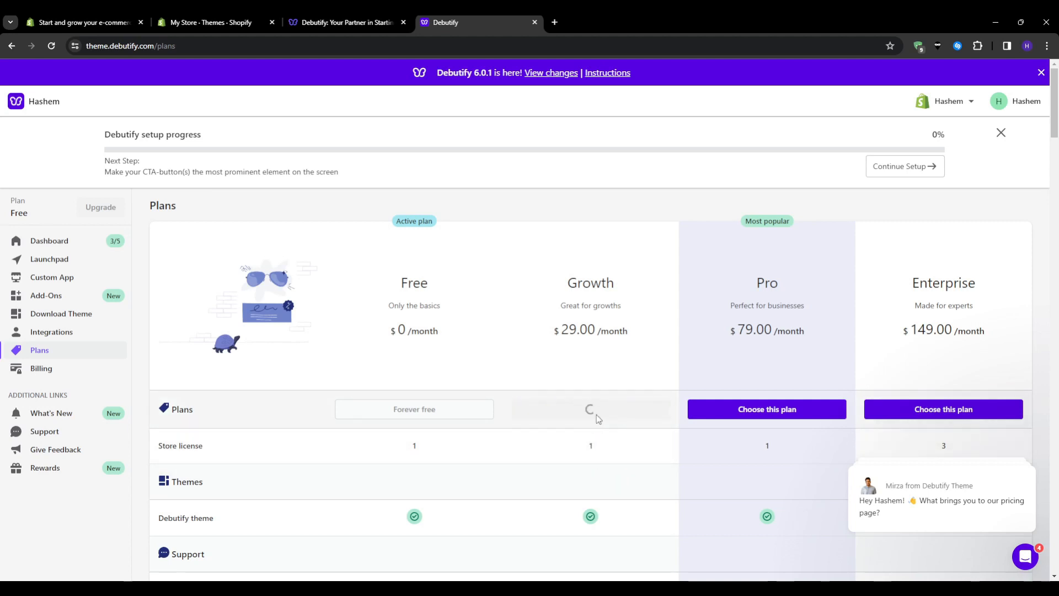
left_click(589, 408)
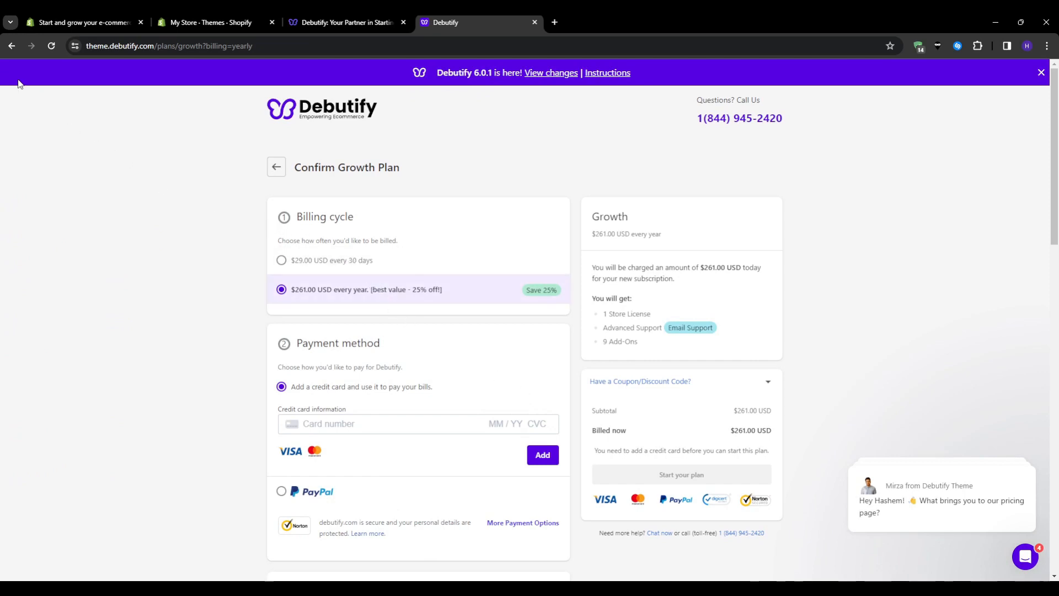
left_click(11, 45)
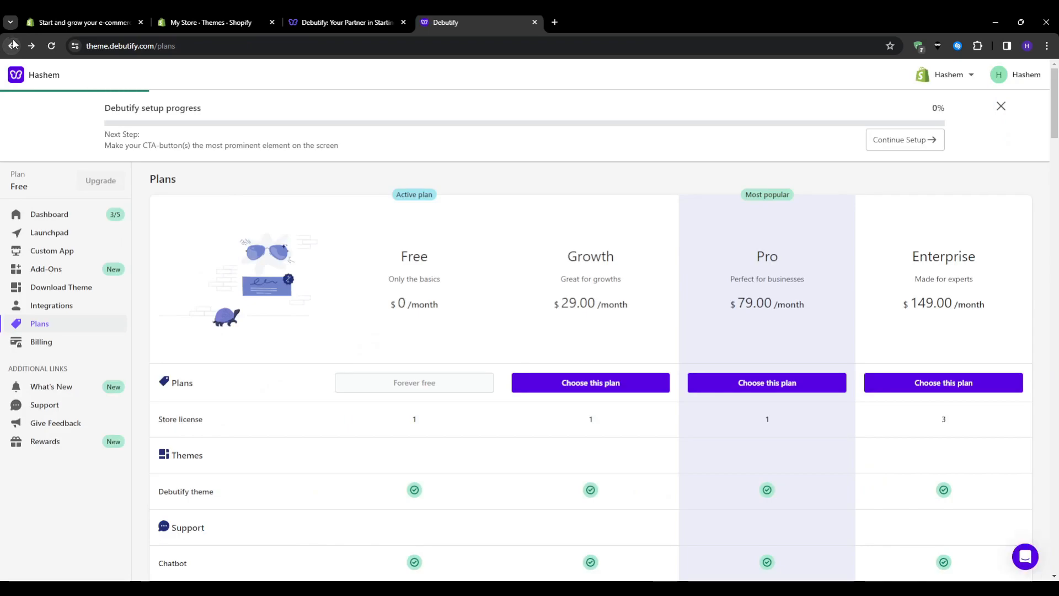
scroll("down", 3)
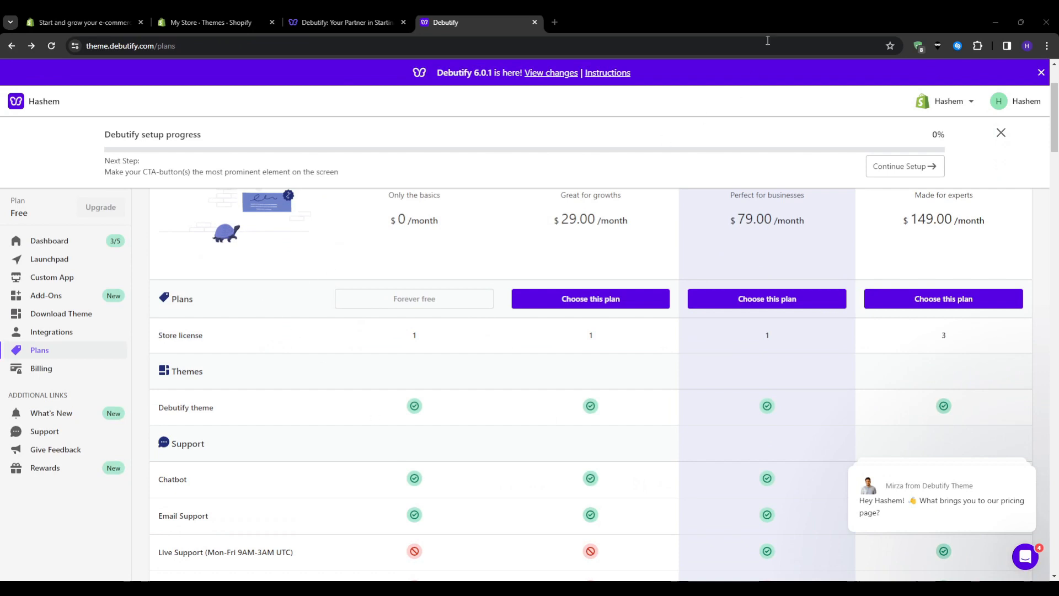
mouse_move(656, 410)
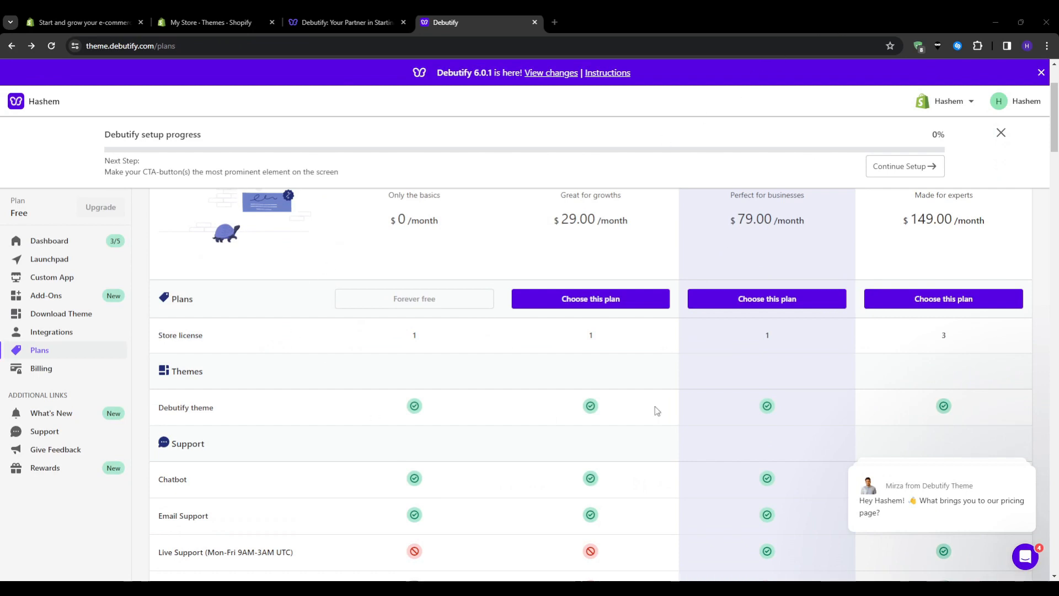